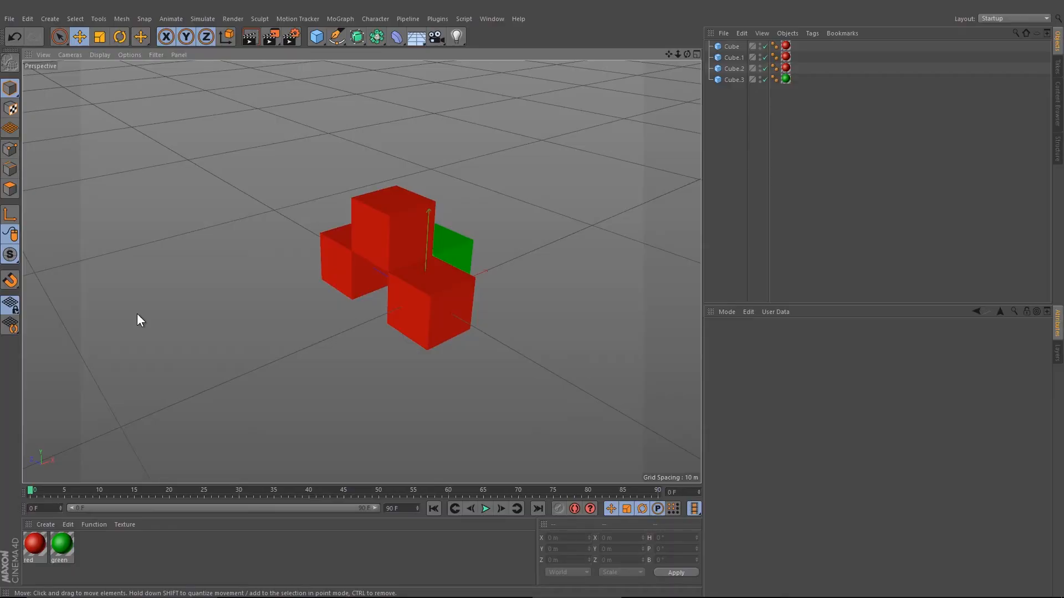
Group Cube, Cube.1 and Cube.2 into a Null with Alt+G and drag it along X
click(432, 299)
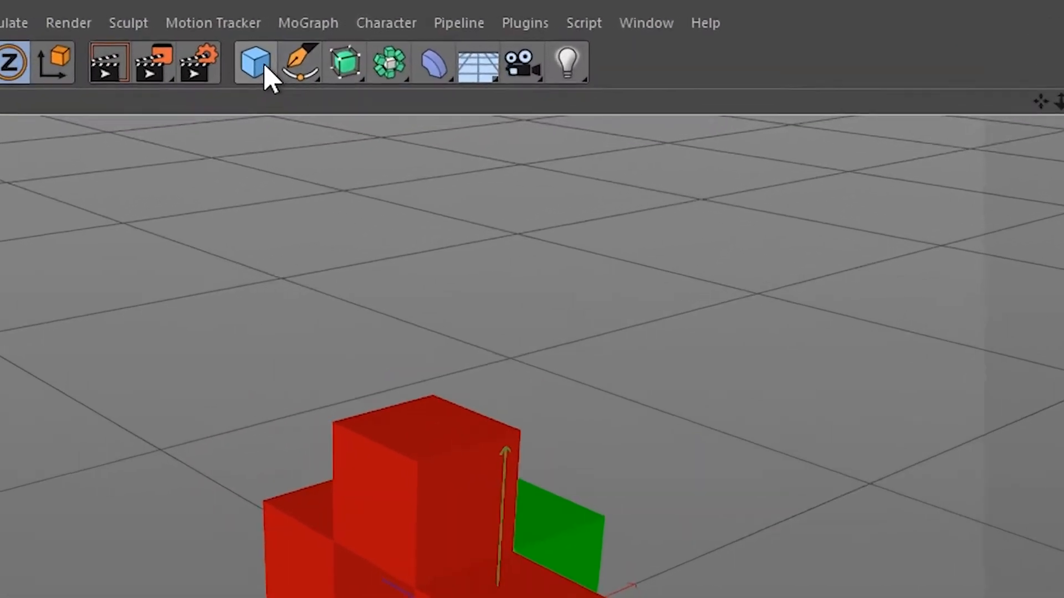
click(254, 63)
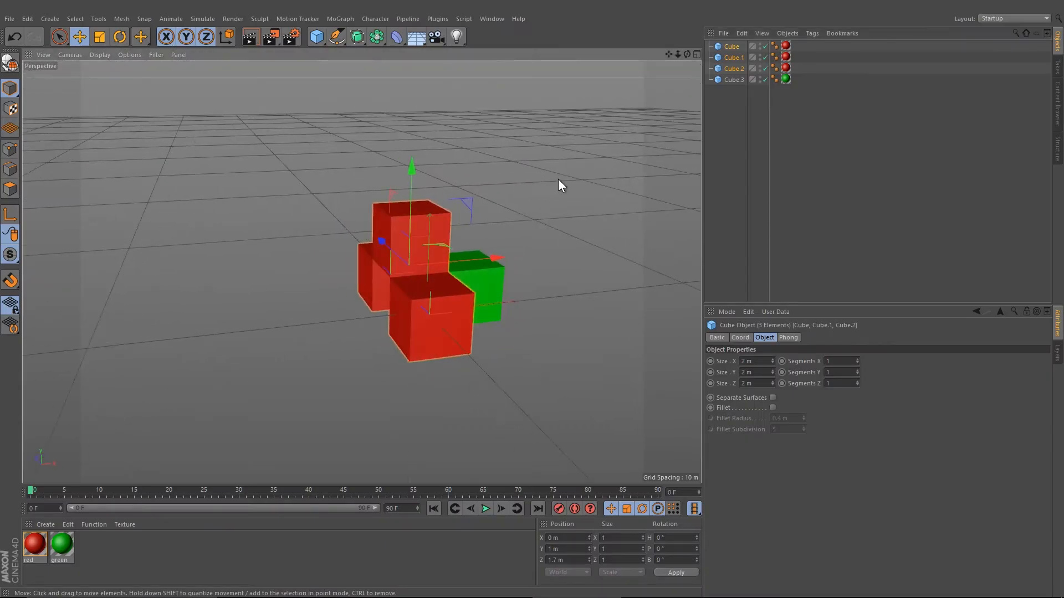
key(alt+g)
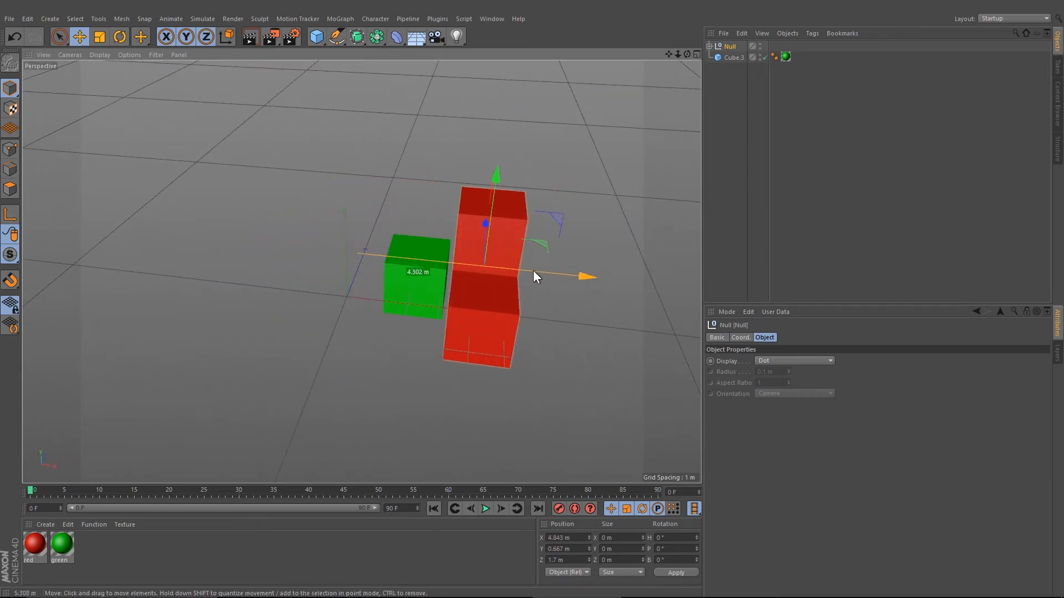
drag(536, 276, 414, 280)
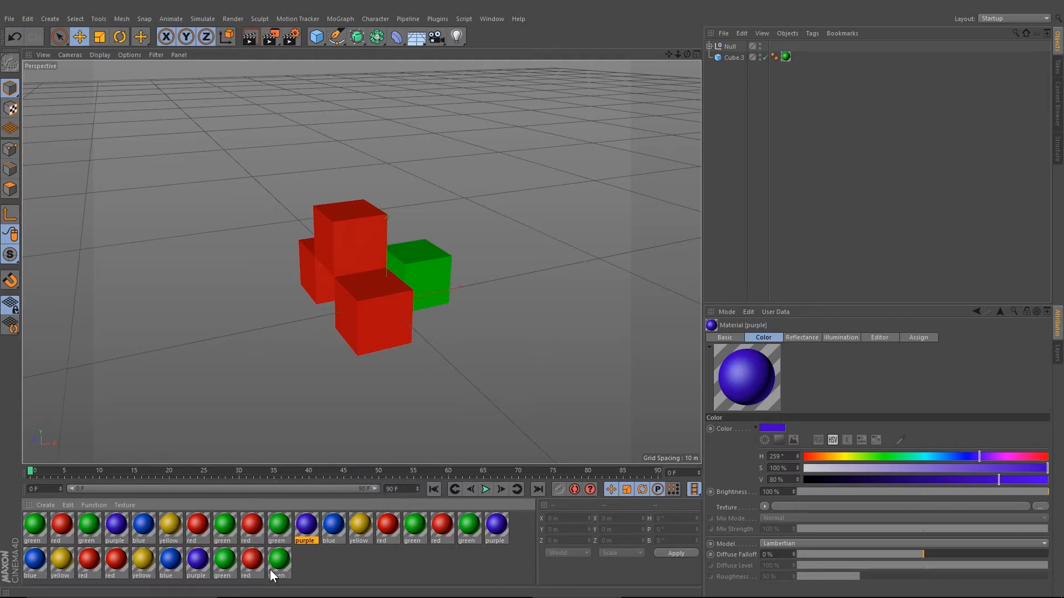
Run Remove Unused Materials in the Material Manager, leaving the red and green materials
right_click(278, 563)
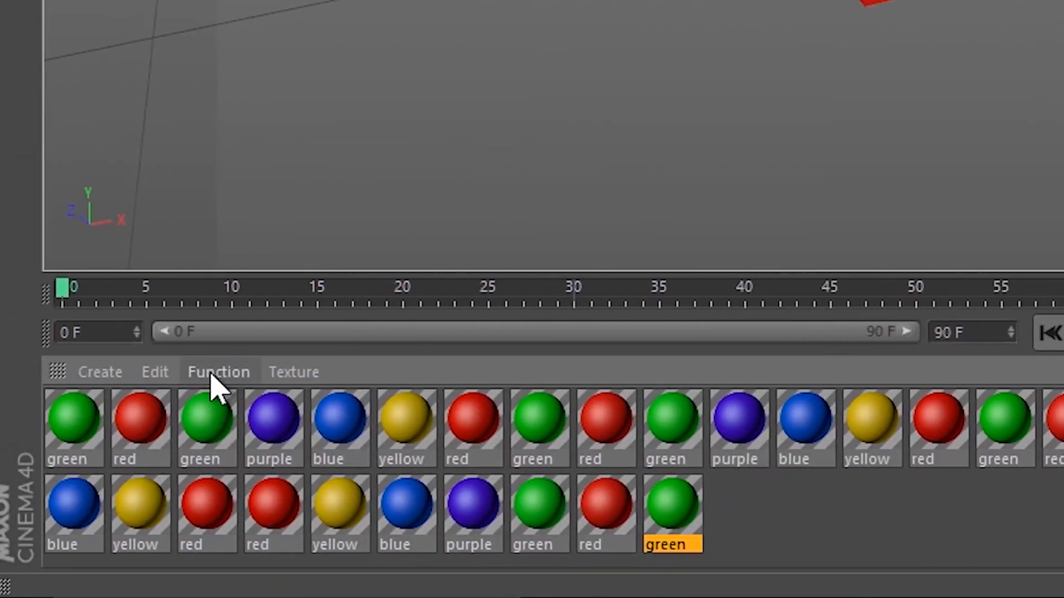
click(218, 372)
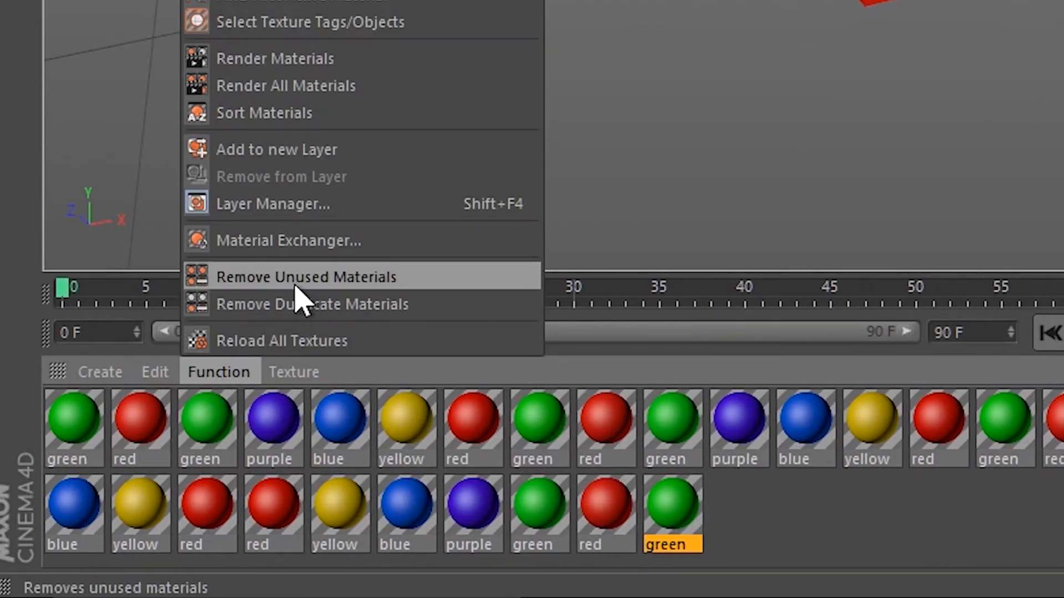
click(307, 277)
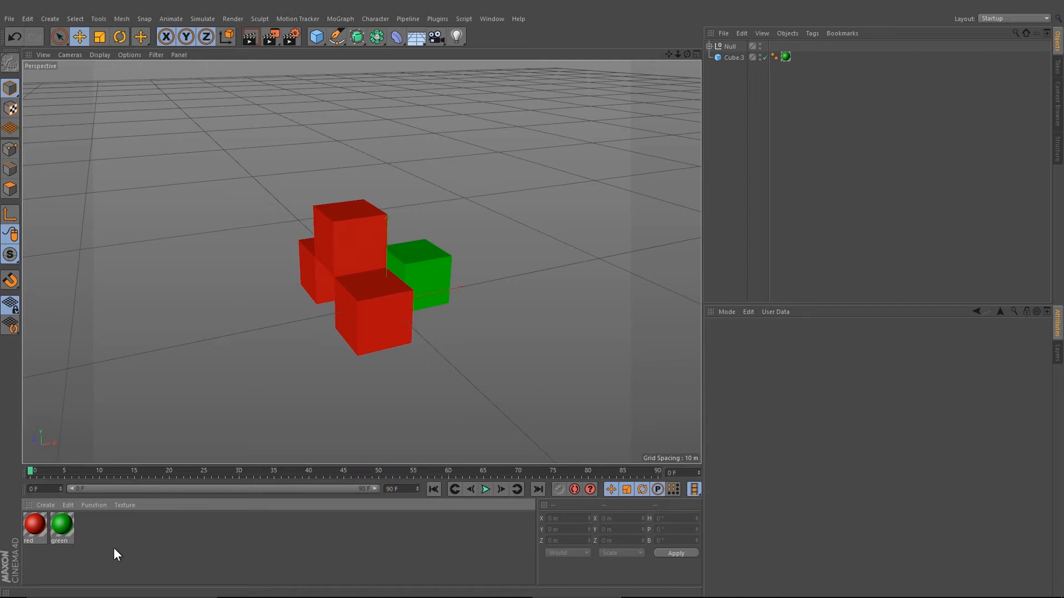
mouse_move(57, 553)
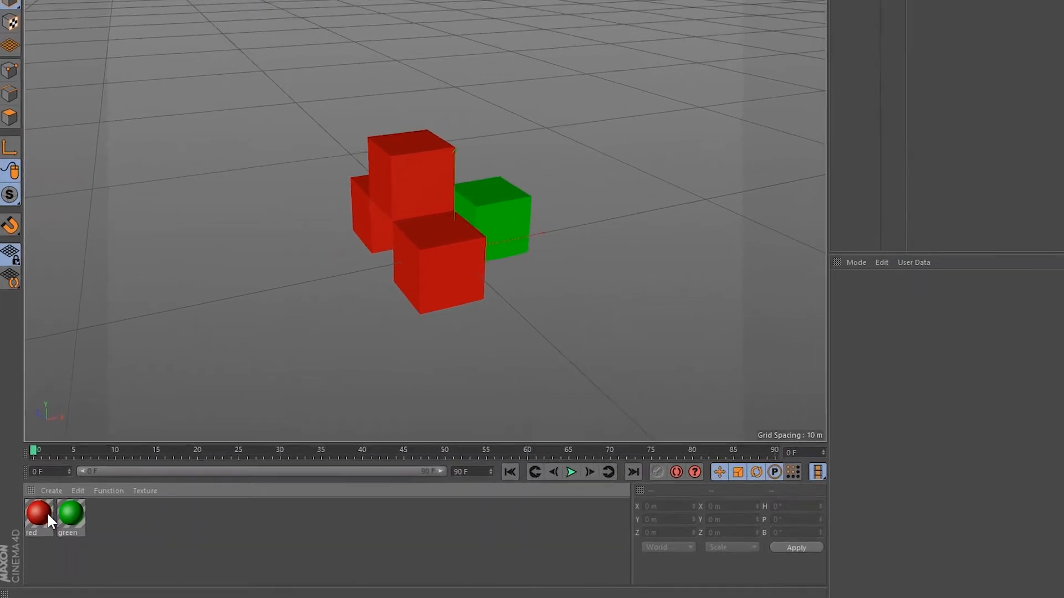
Add the red material to a new layer named 'red cubes' and check the layer tabs
right_click(38, 516)
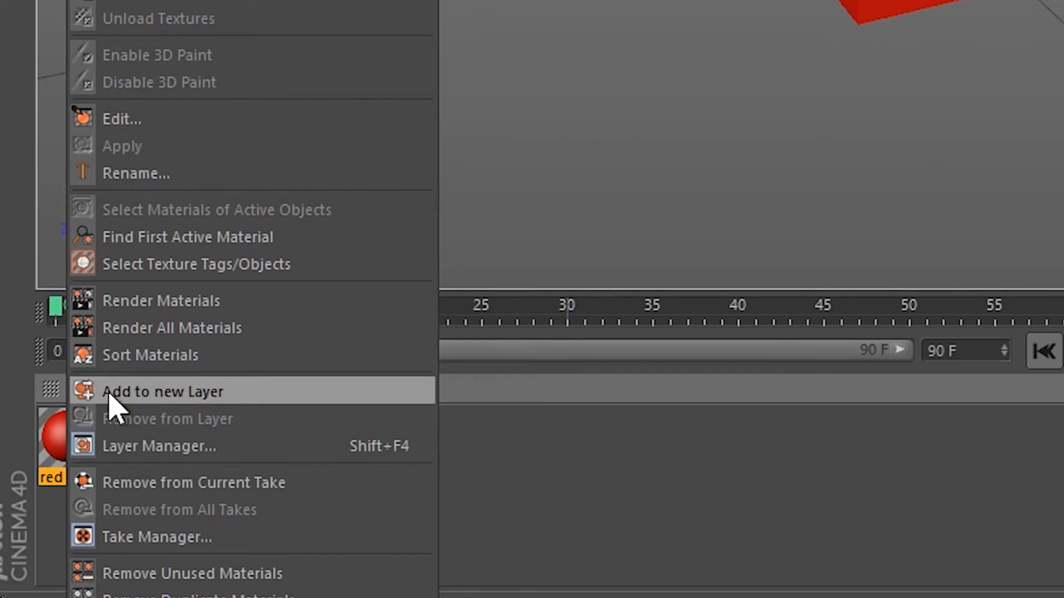
mouse_move(203, 407)
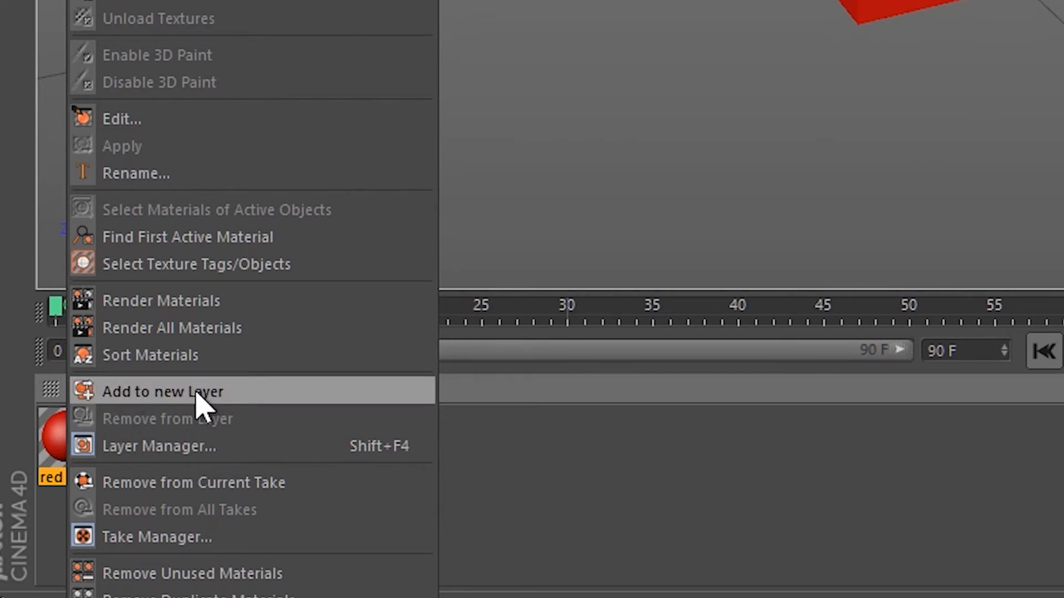
click(161, 391)
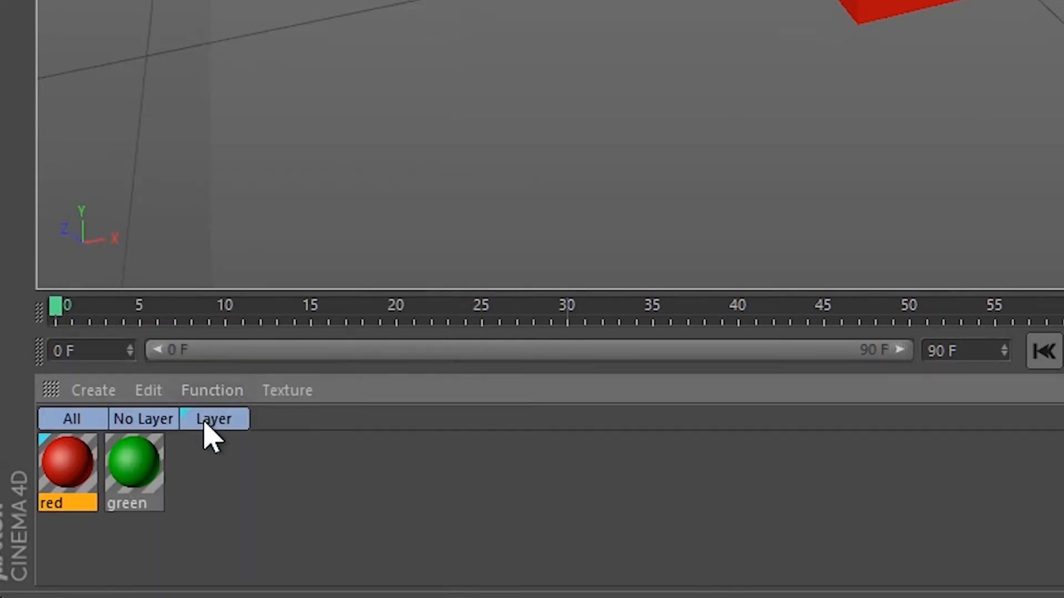
double_click(212, 418)
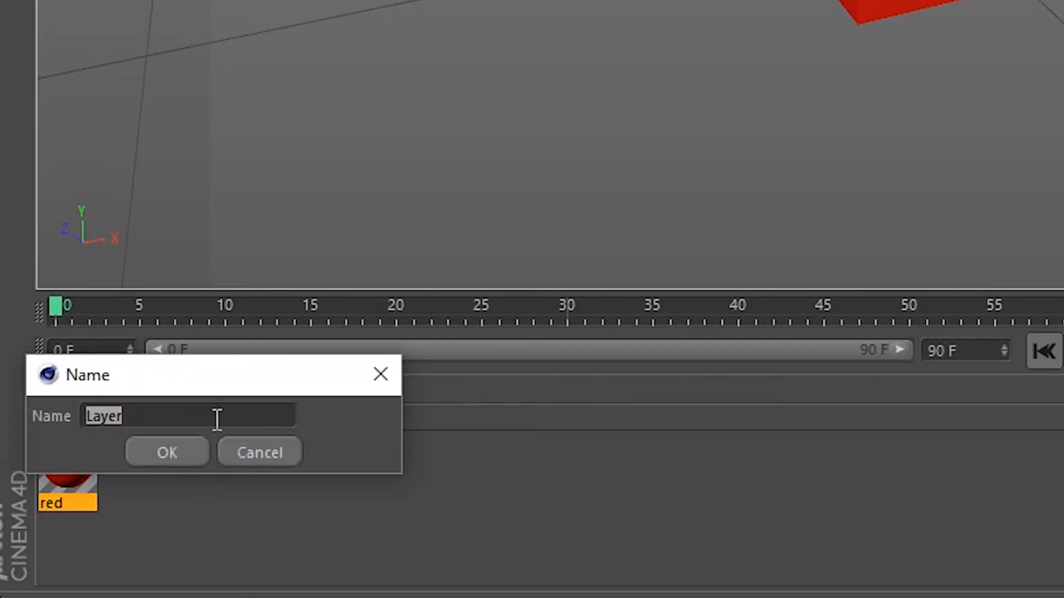
text(red c)
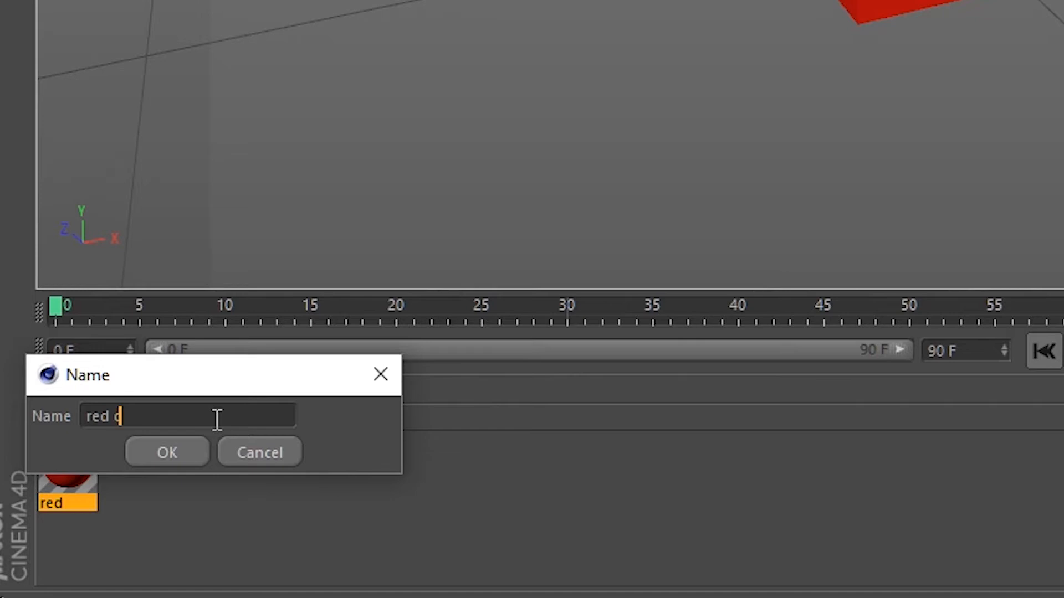
click(167, 452)
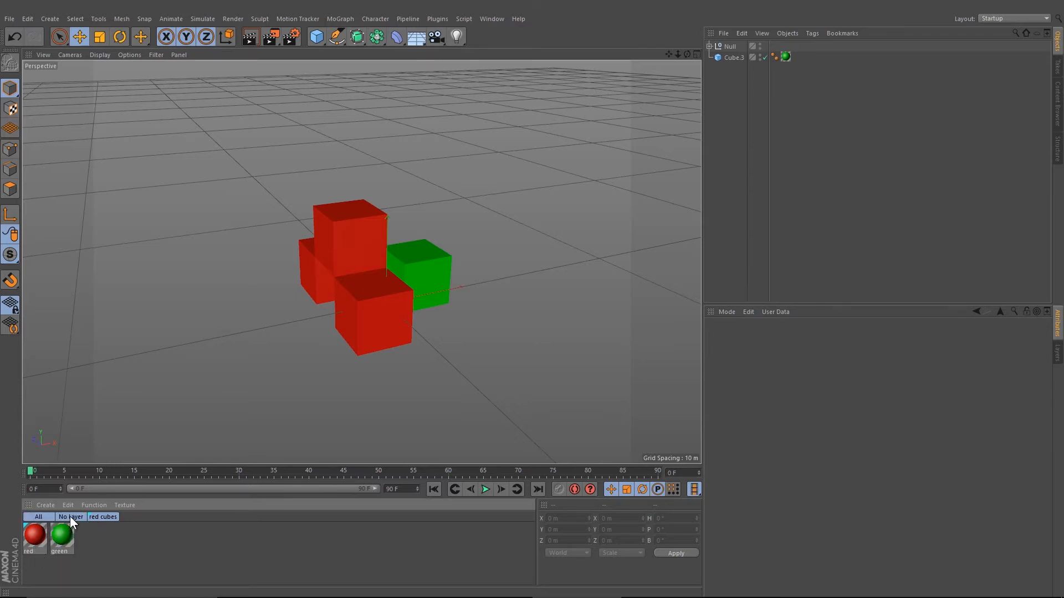
click(103, 517)
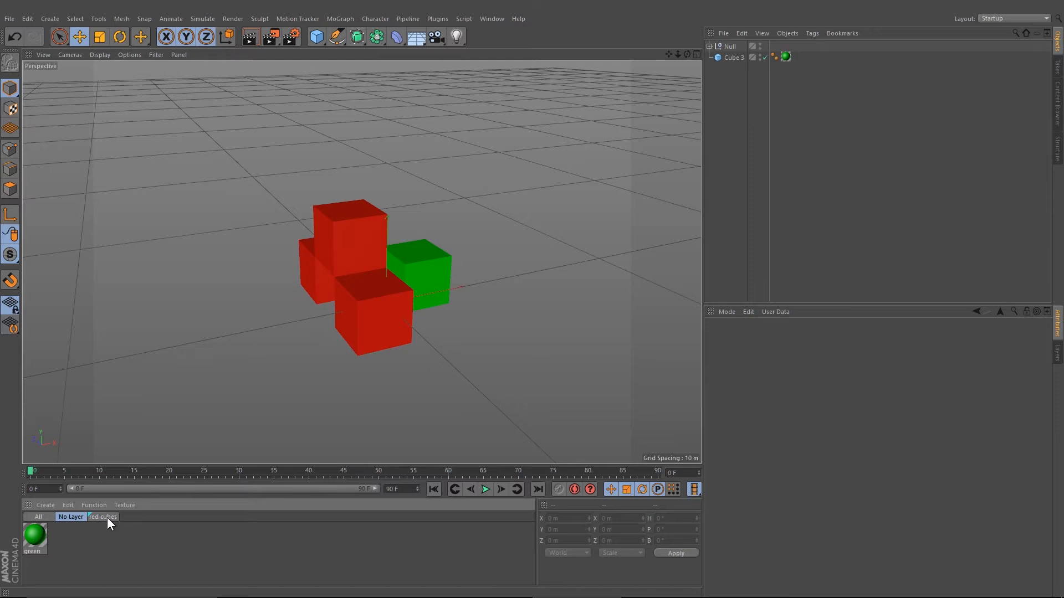
click(102, 516)
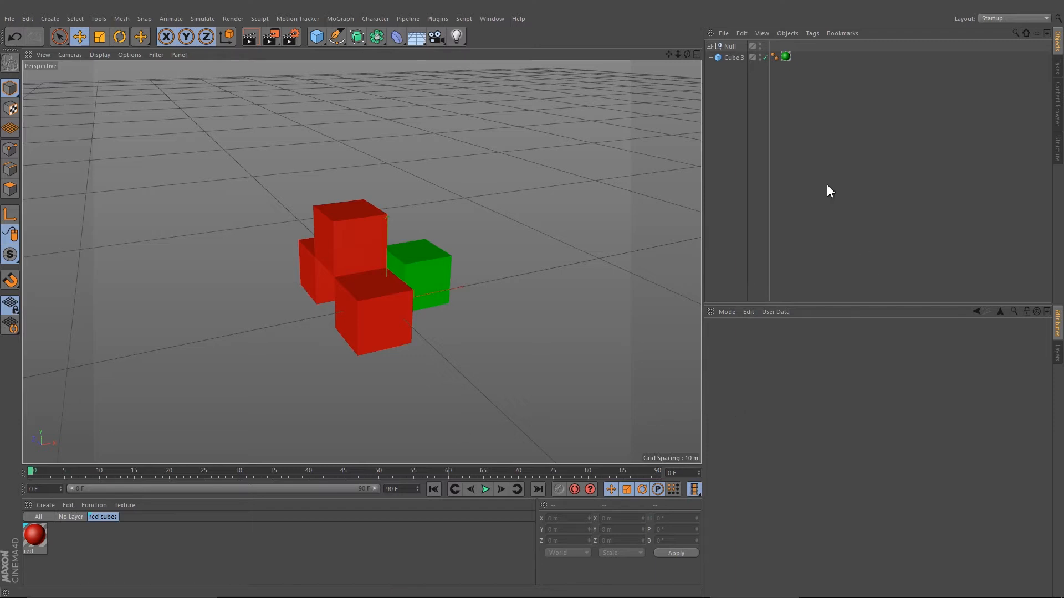
Give Cube.3 a Protection tag, then move the red cube Null along X
click(733, 58)
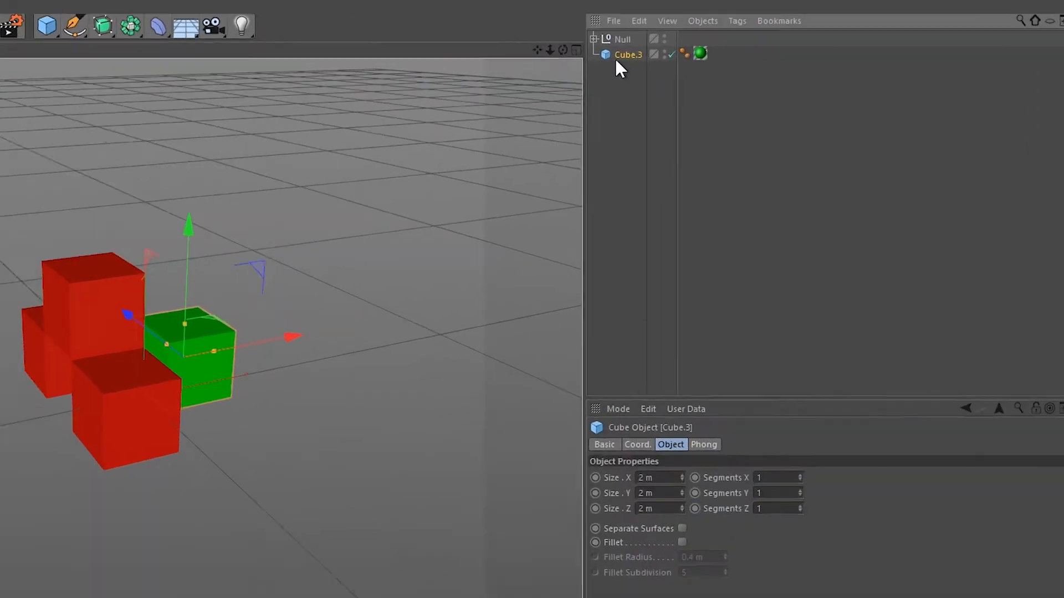
right_click(627, 55)
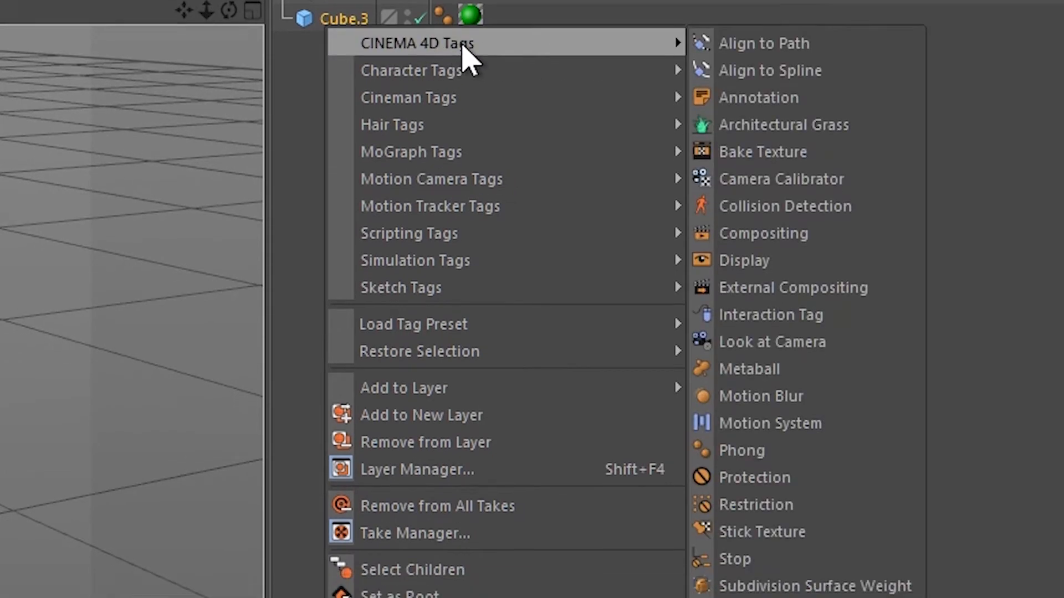
click(753, 477)
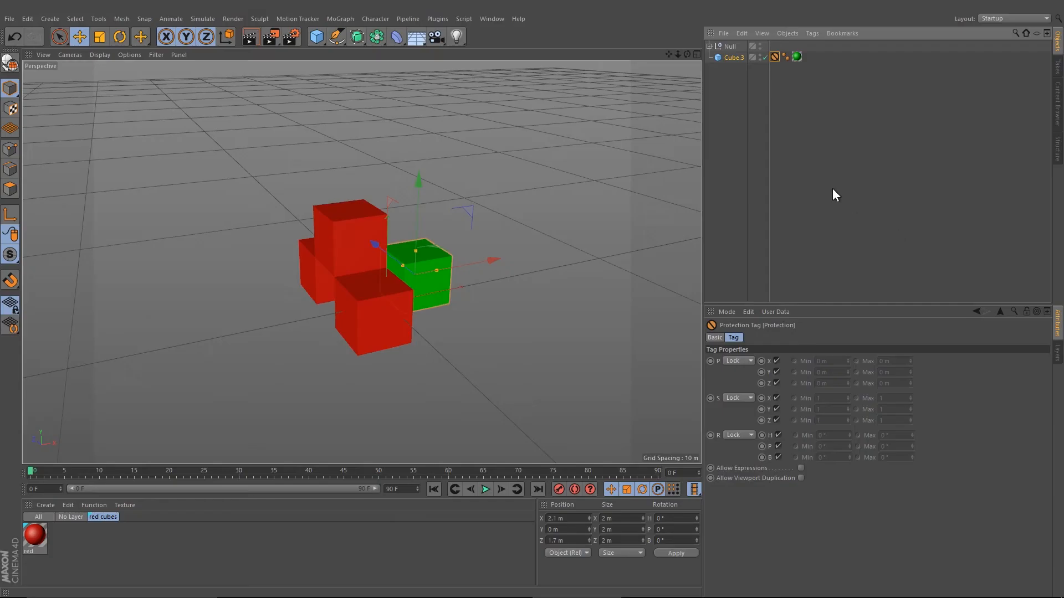
click(734, 57)
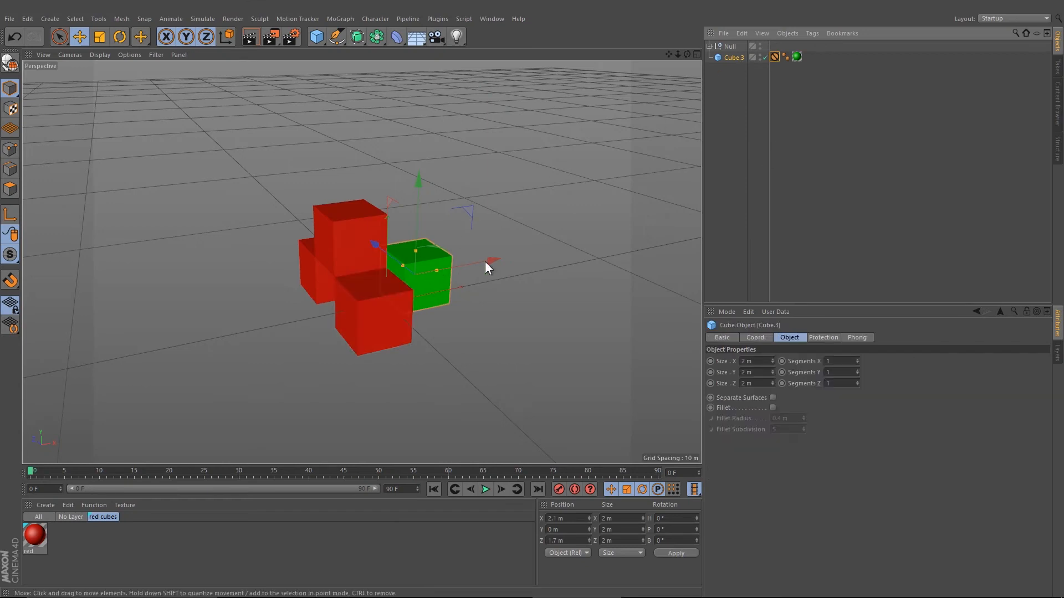
mouse_move(419, 178)
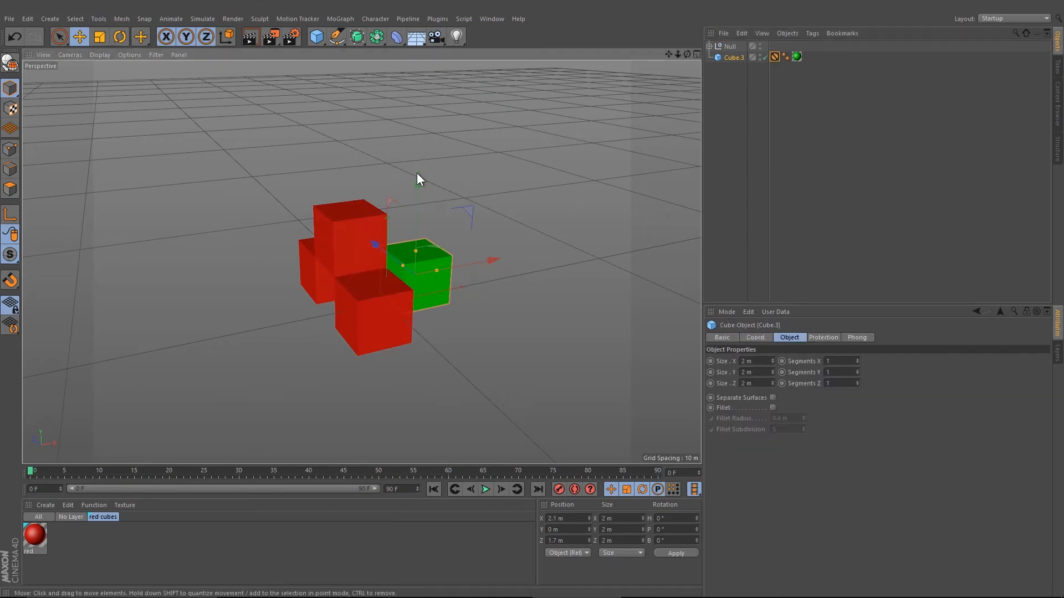
click(774, 57)
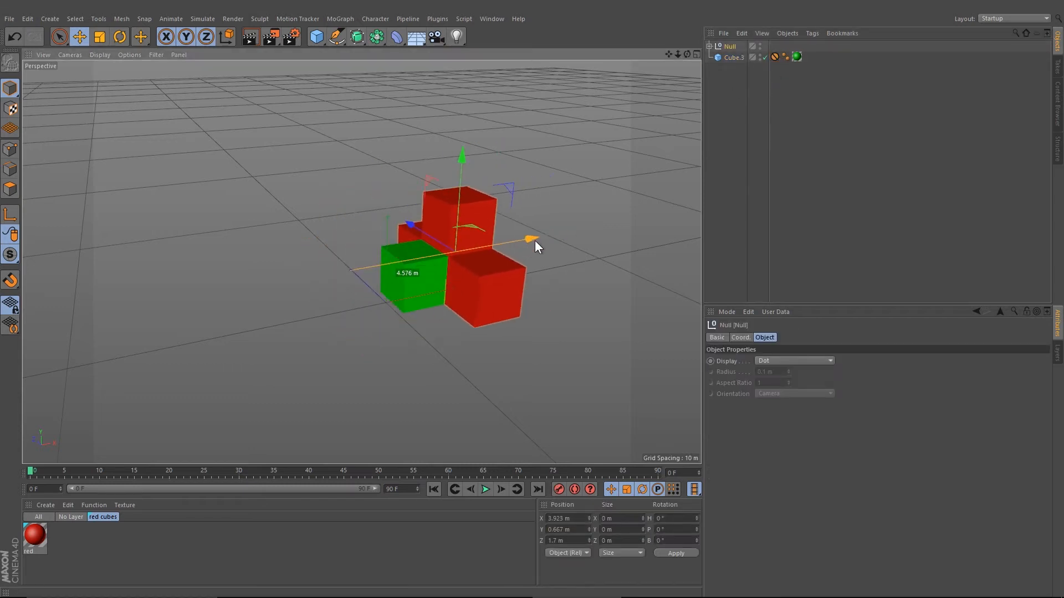
click(734, 57)
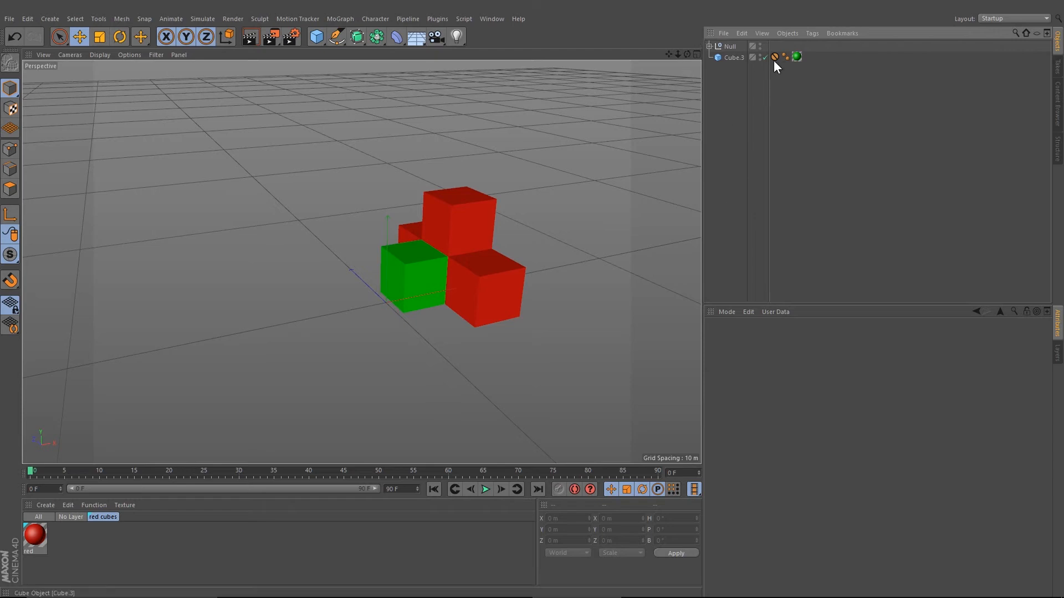
Add a standard Camera from the toolbar's camera dropdown
click(457, 37)
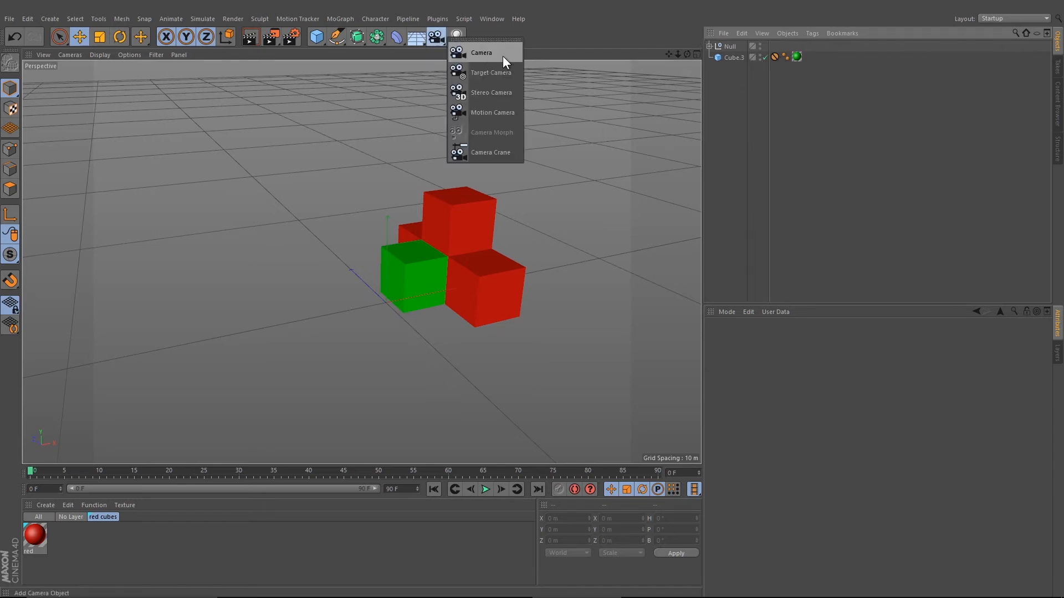
click(481, 53)
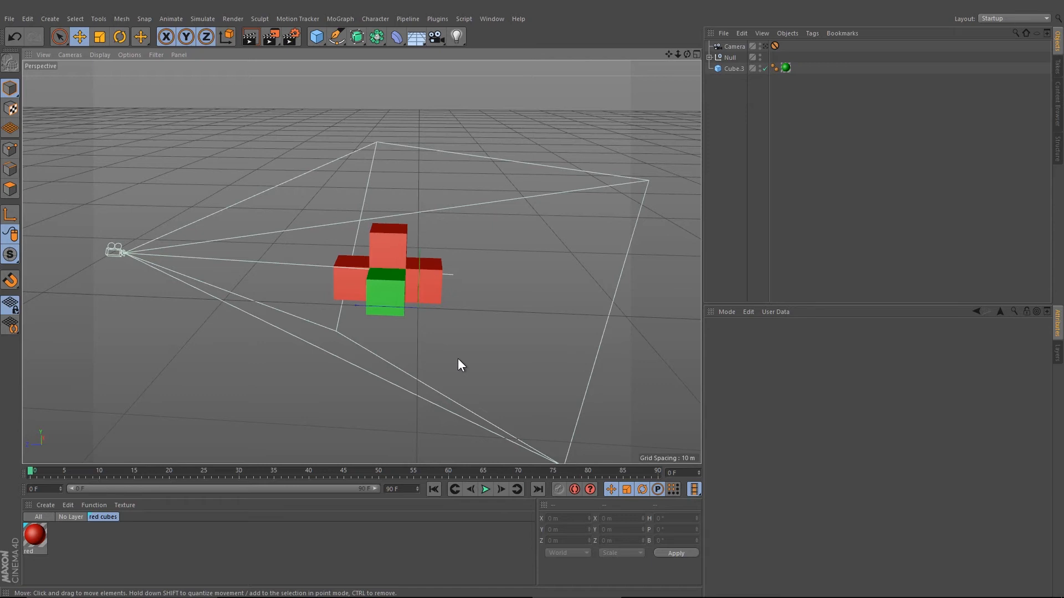
mouse_move(71, 70)
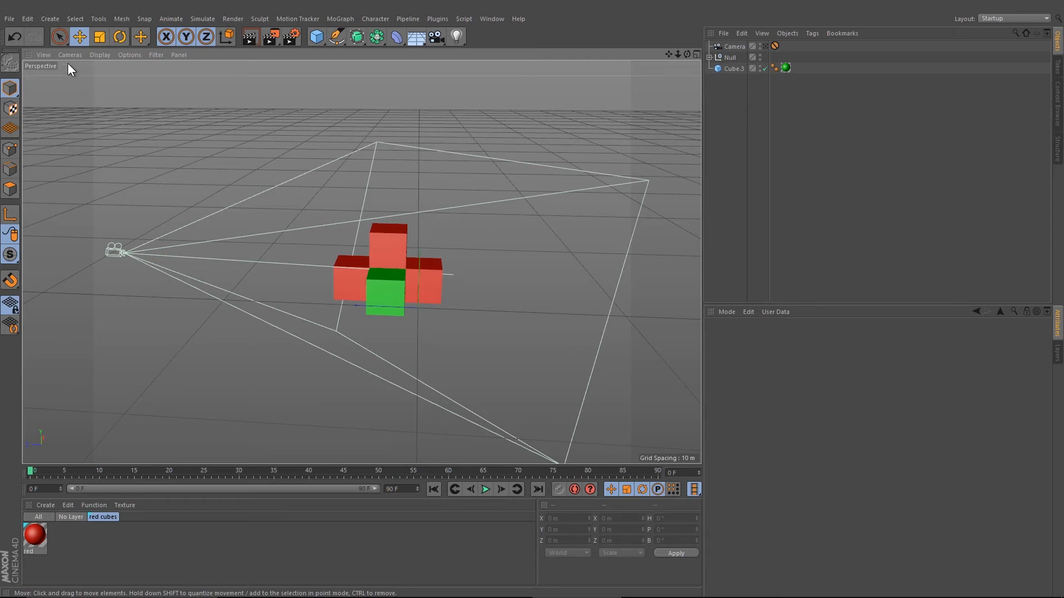
Enable auto-save every 5 minutes, 10 copies, to Project Directory, then close Preferences
click(27, 19)
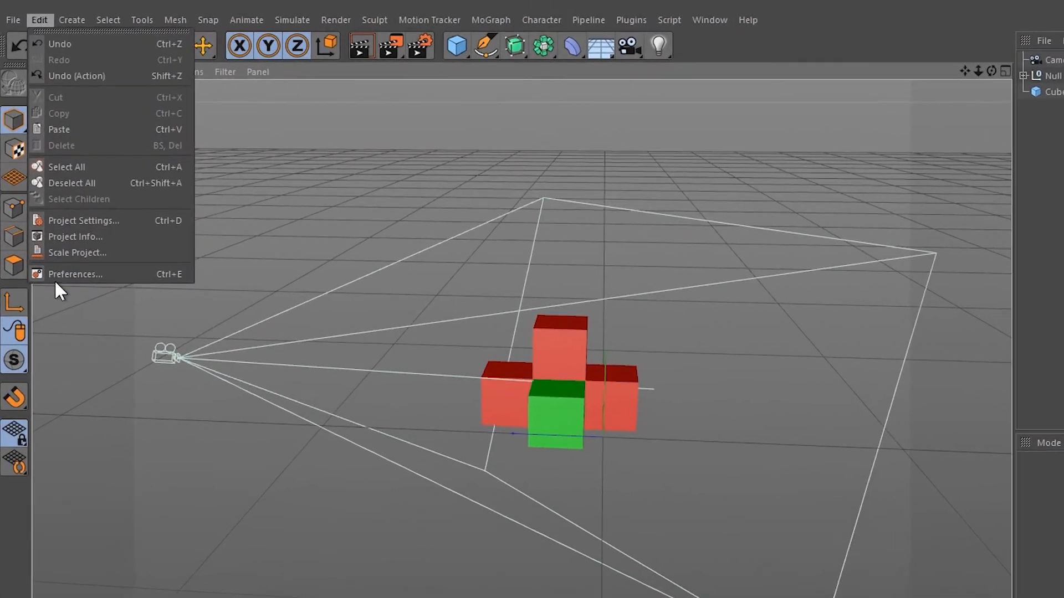
click(76, 275)
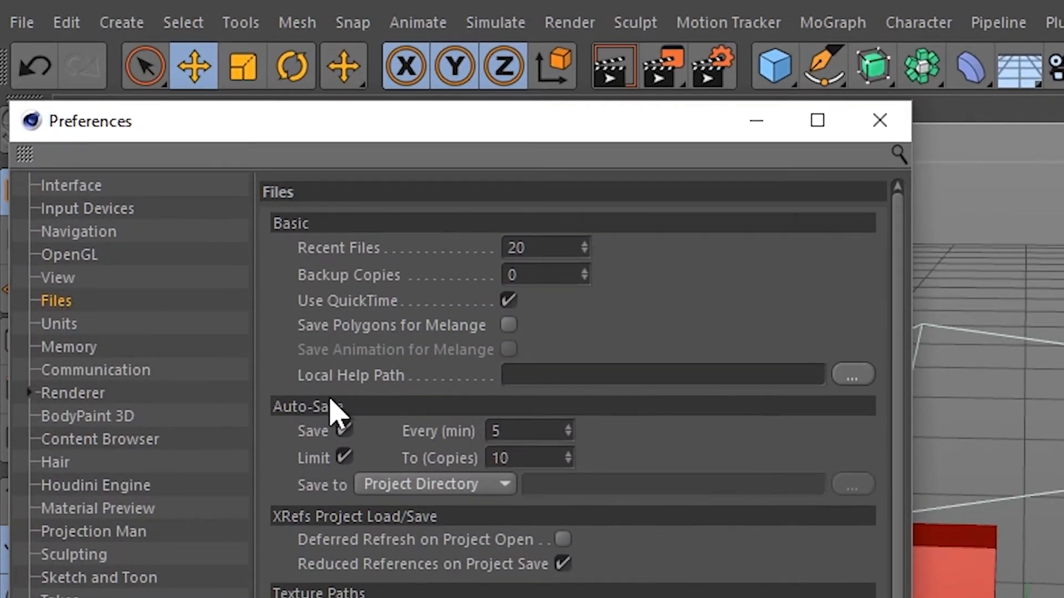
click(344, 431)
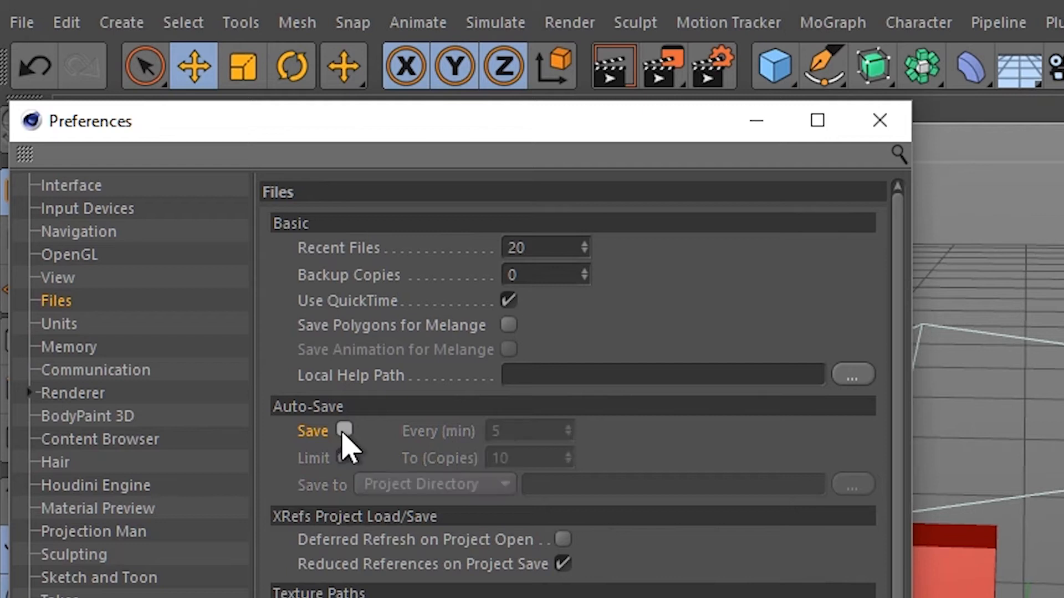
click(344, 430)
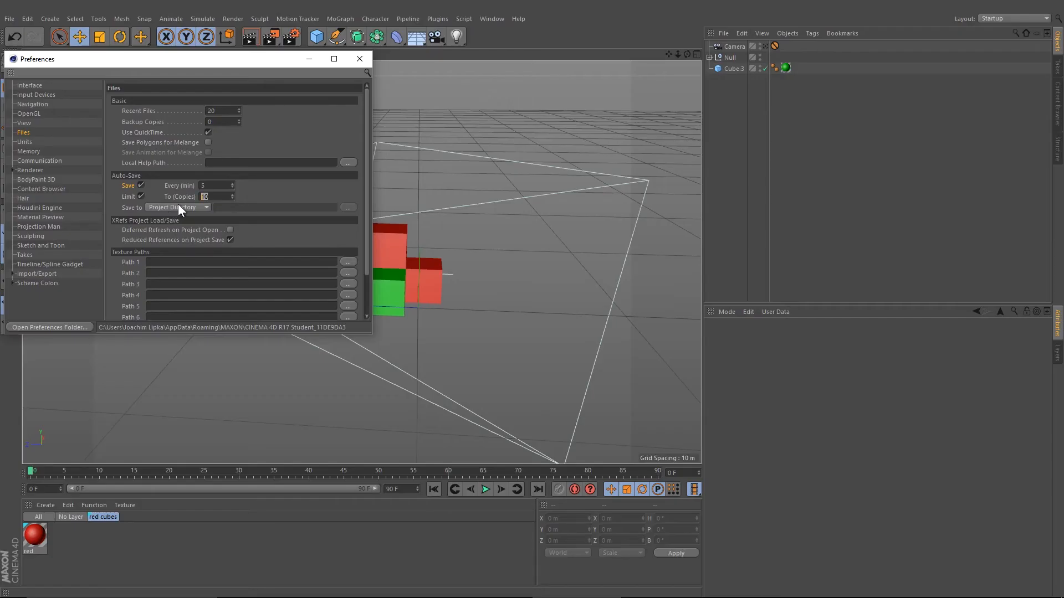
click(178, 207)
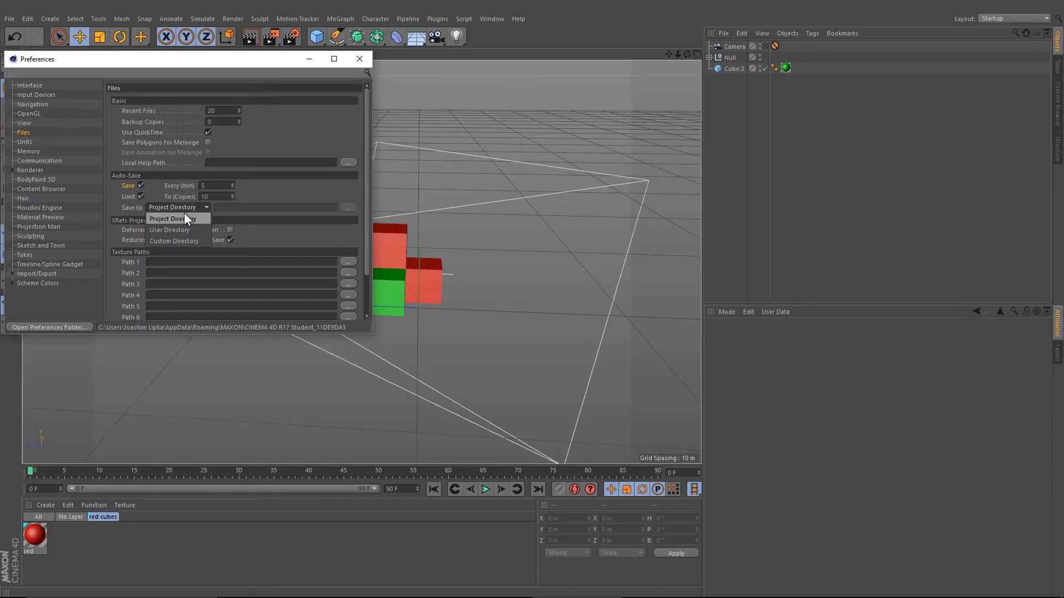
click(178, 207)
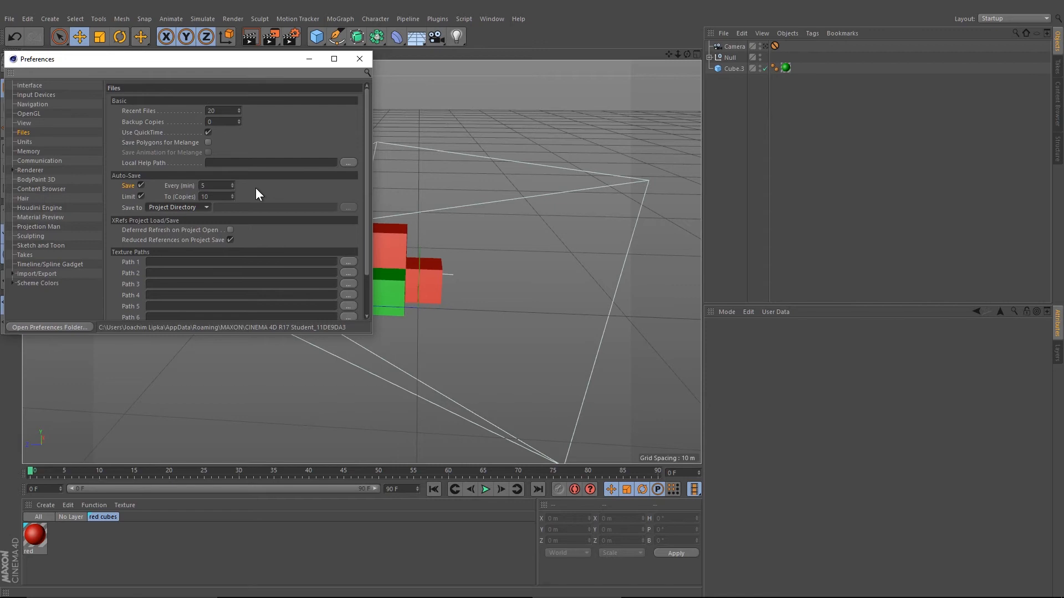
mouse_move(280, 181)
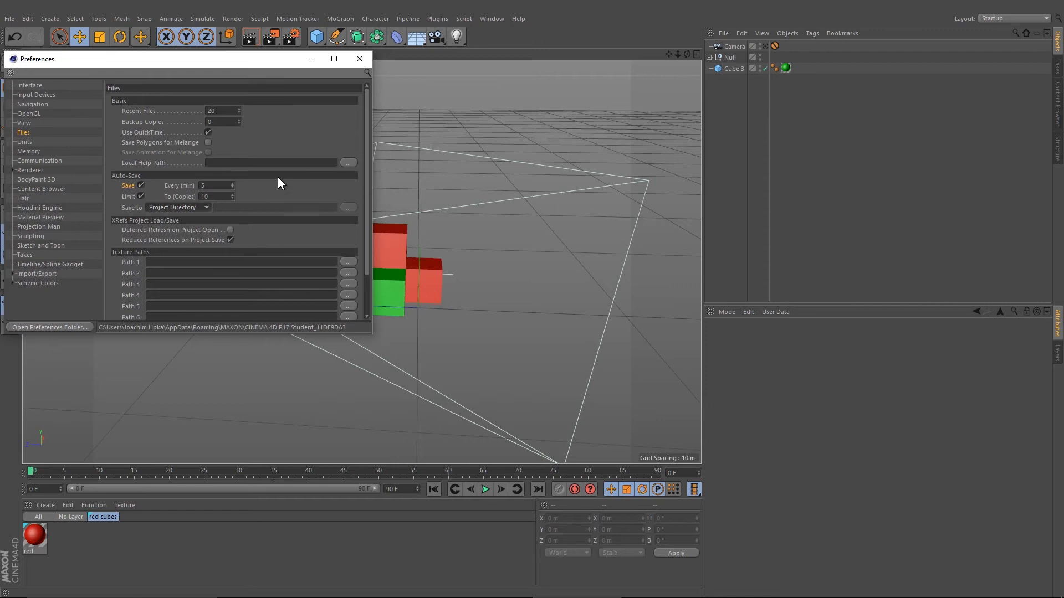
click(359, 58)
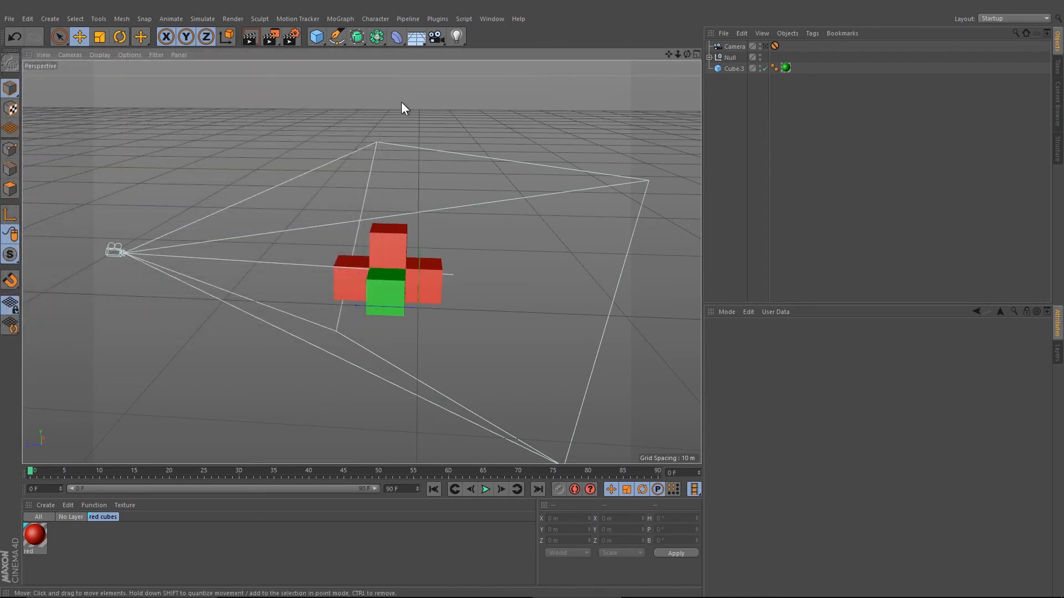
Right-click the top icon palette to bring up Customize Palettes
click(1012, 18)
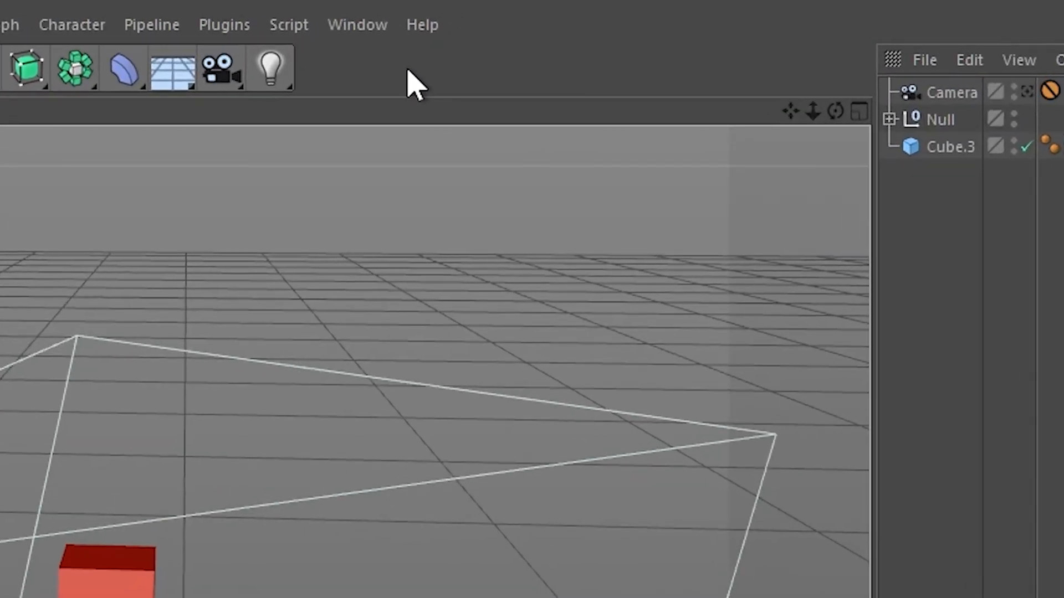
mouse_move(529, 88)
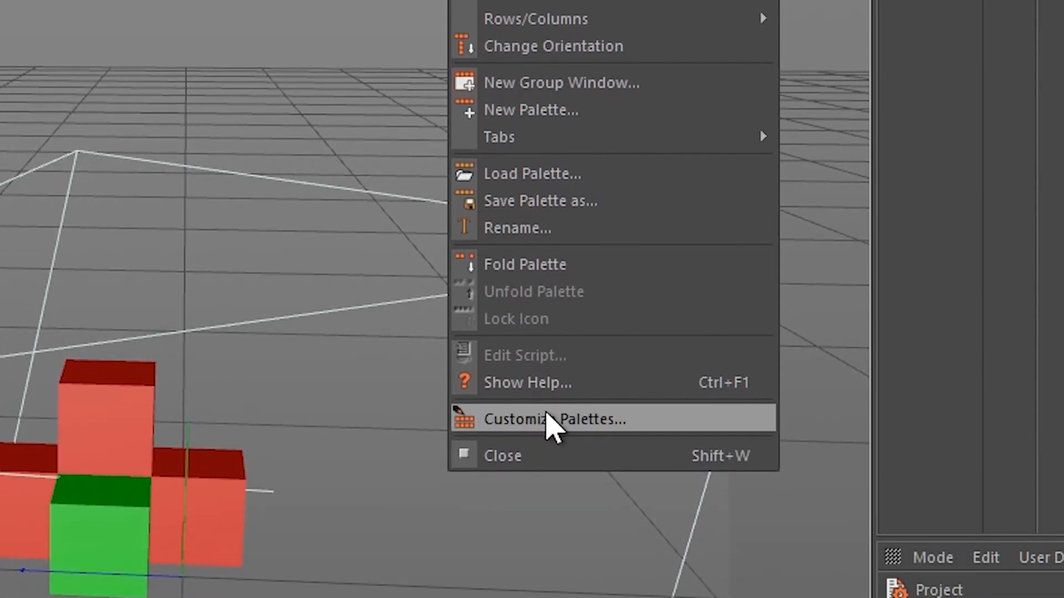
Filter Customize Commands by 'Set', add Set Selection to the palette, and close it
click(554, 419)
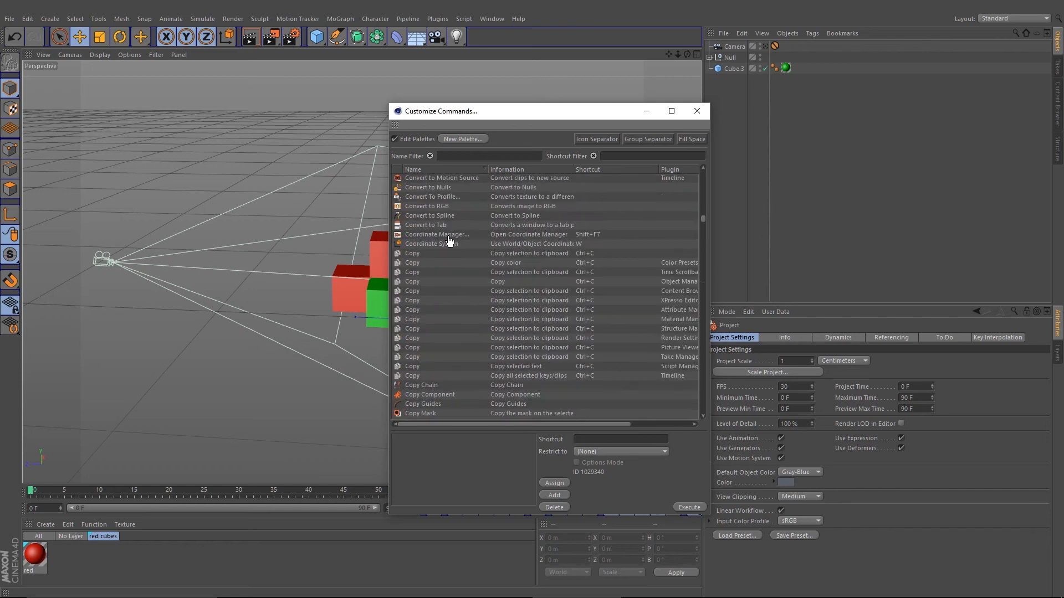
scroll(down, 3)
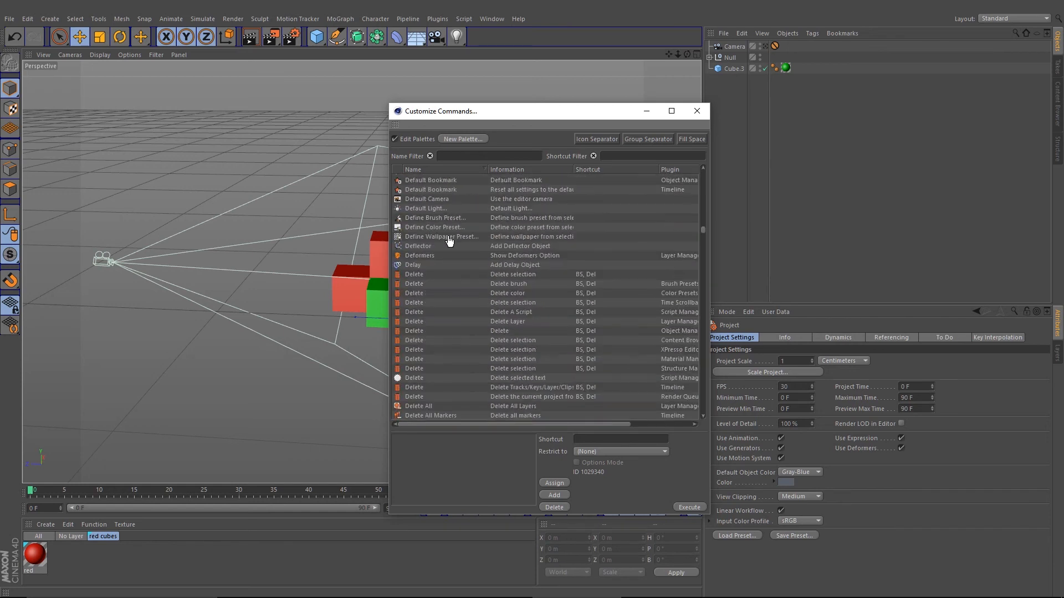
scroll(down, 3)
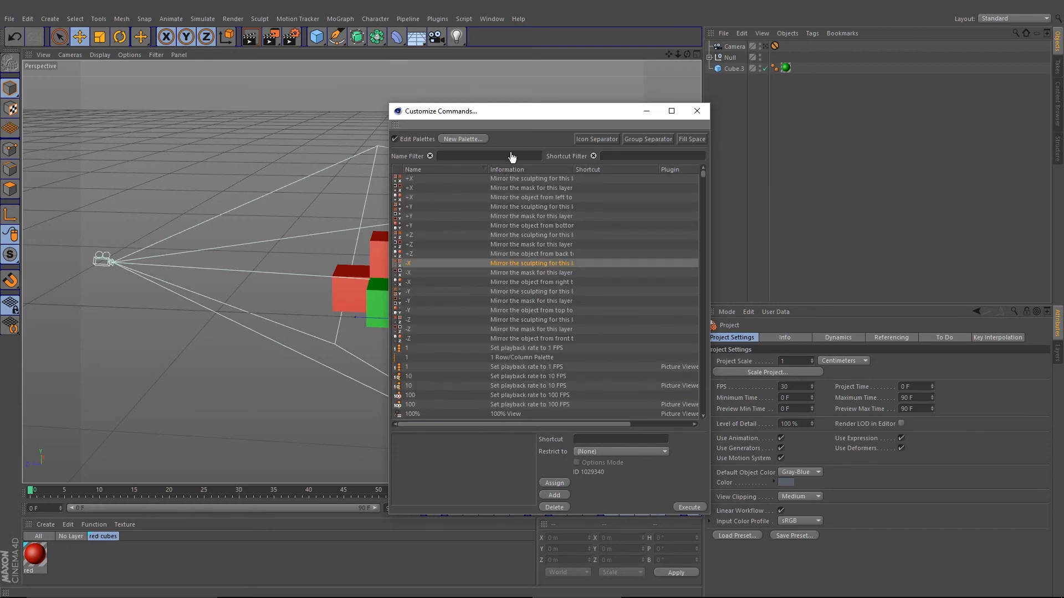
click(492, 156)
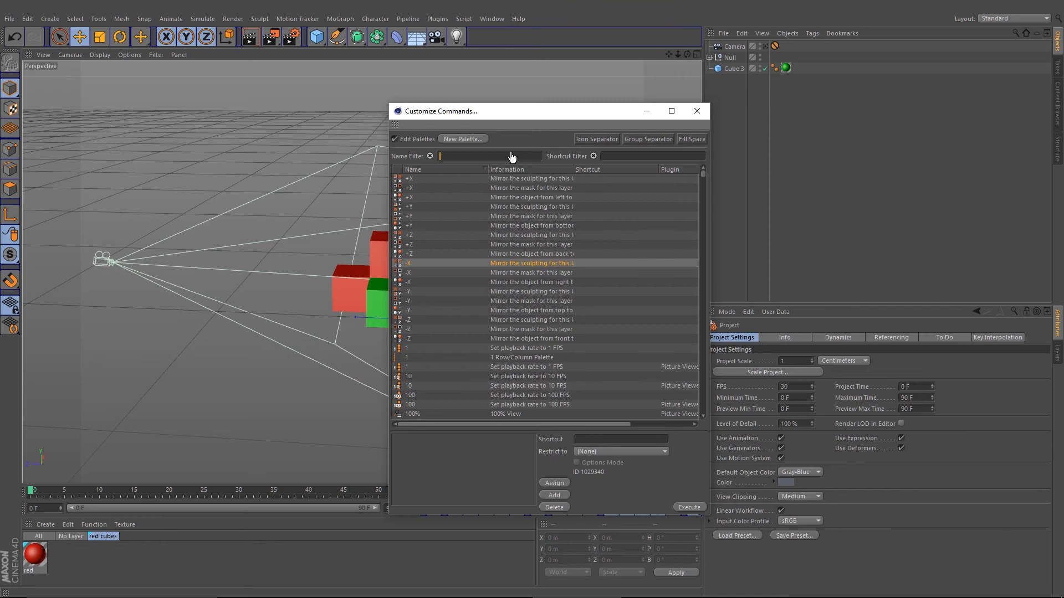
text(Set se)
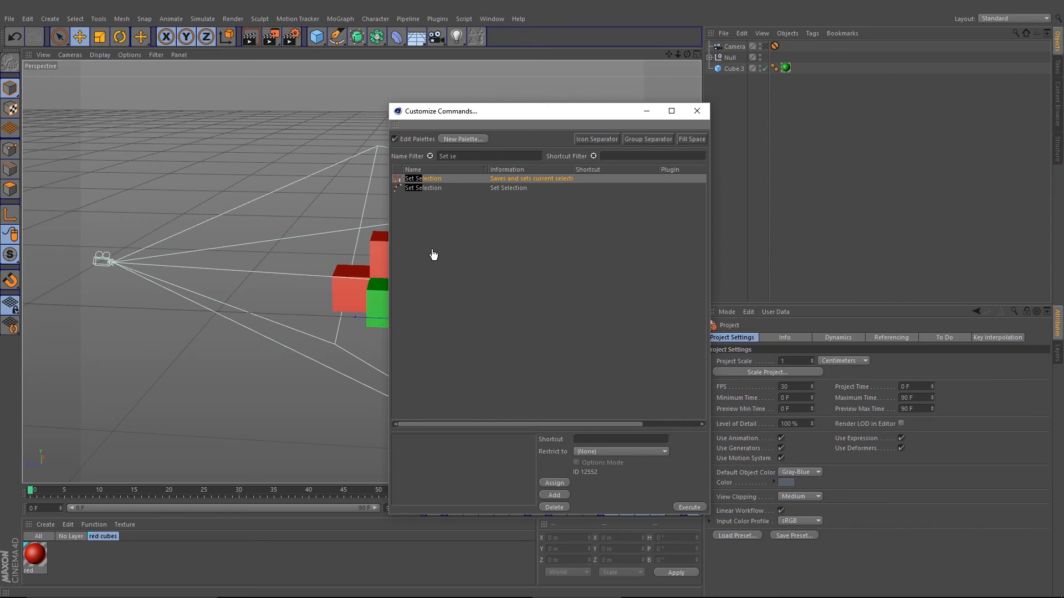
mouse_move(411, 246)
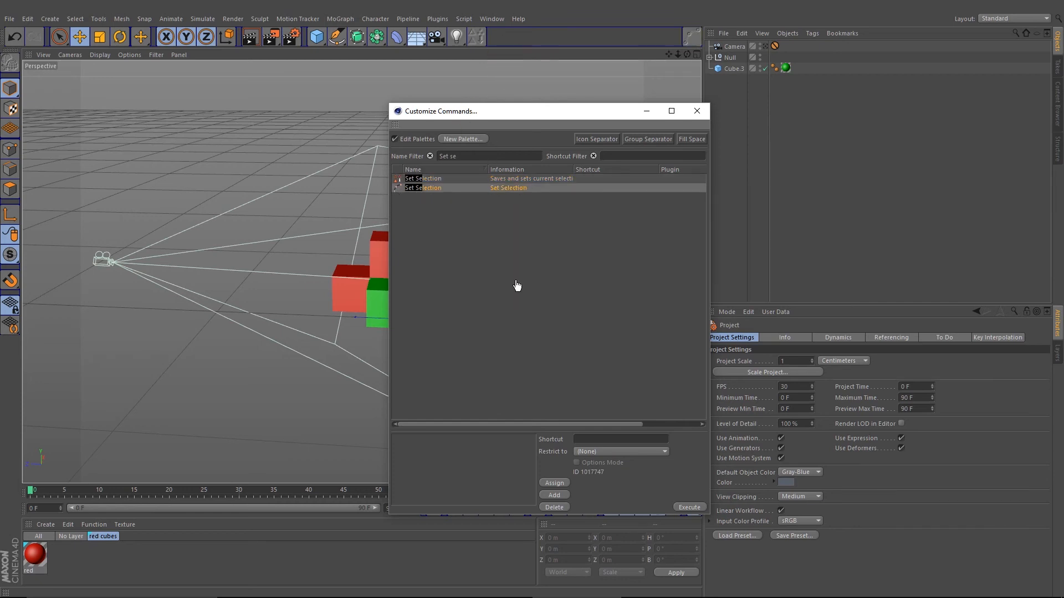
mouse_move(687, 38)
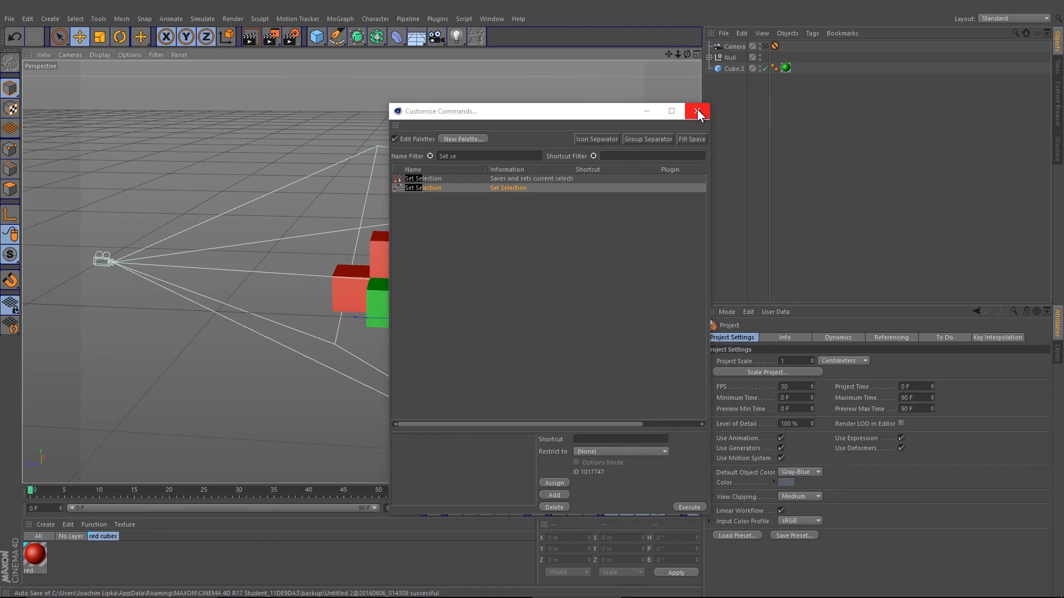
click(697, 111)
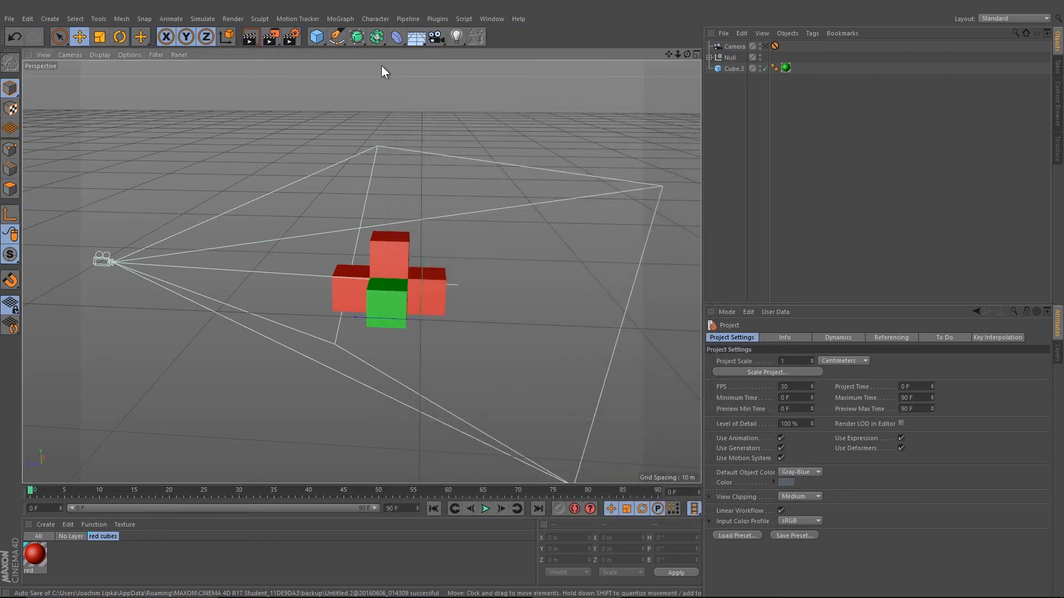
mouse_move(478, 36)
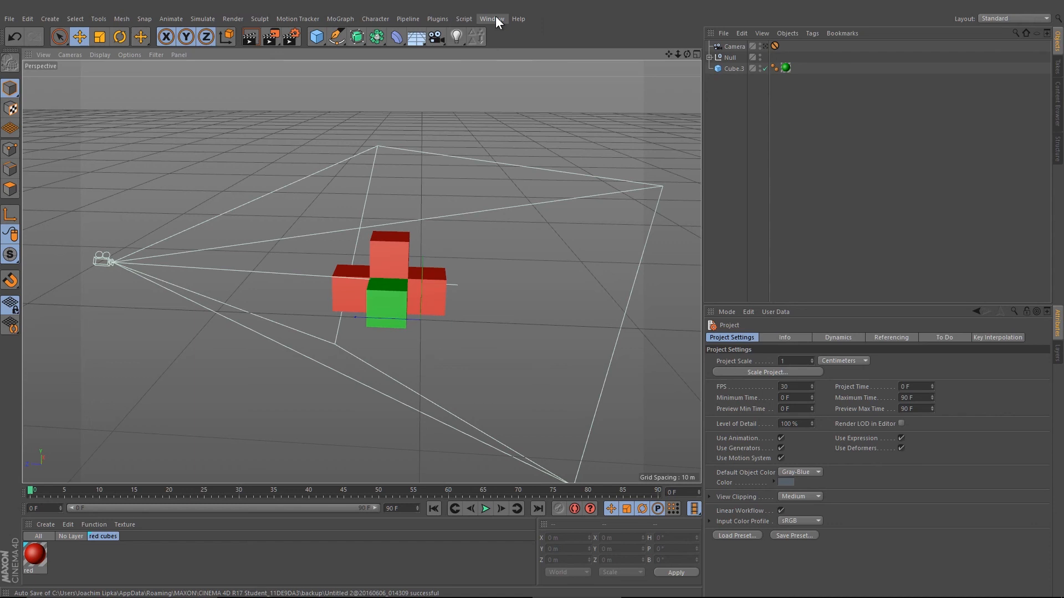
click(490, 18)
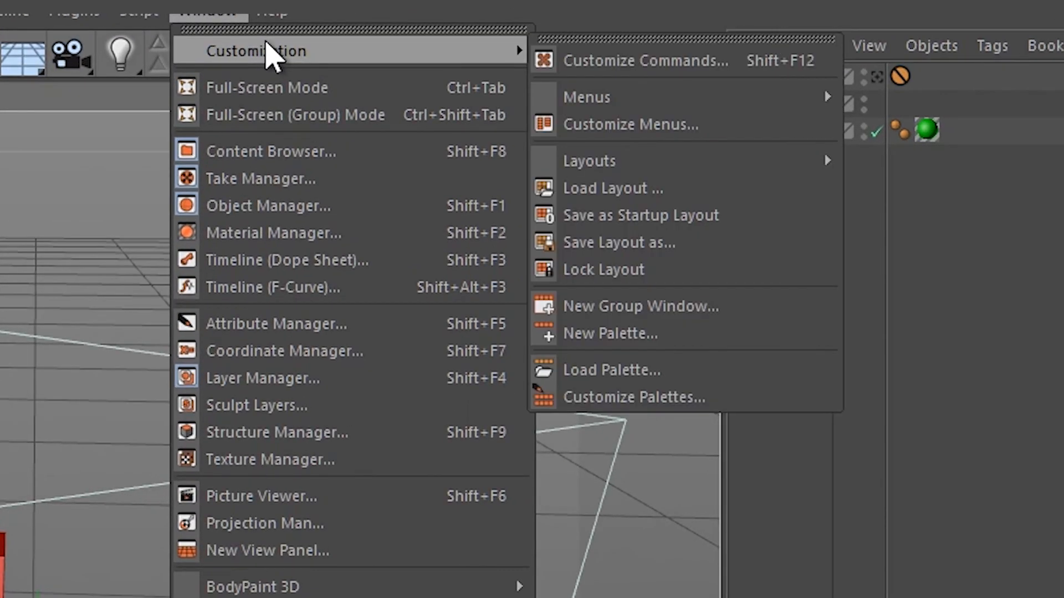
mouse_move(616, 242)
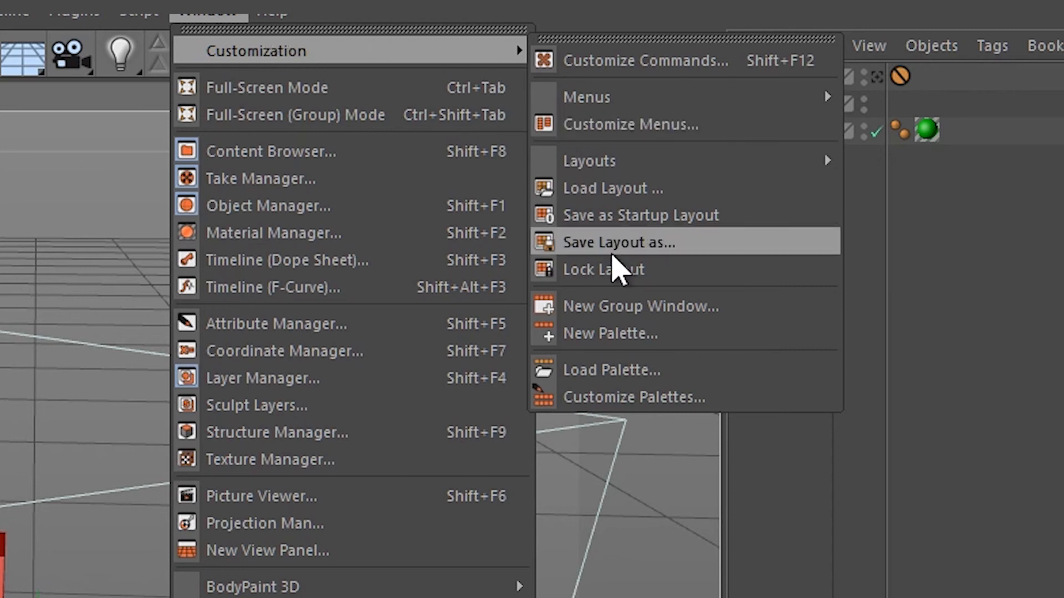
click(618, 242)
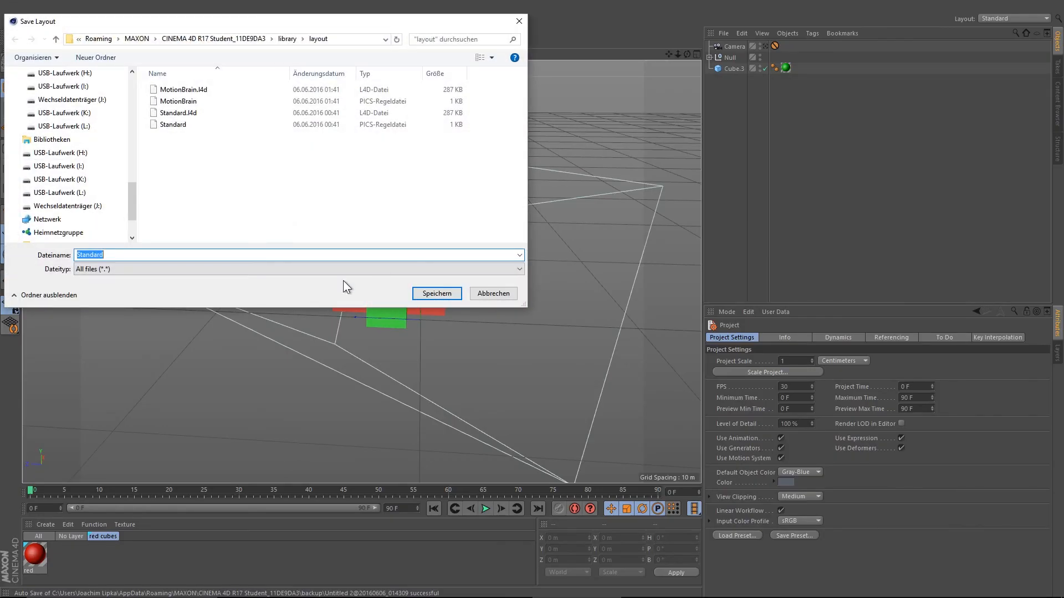
click(179, 101)
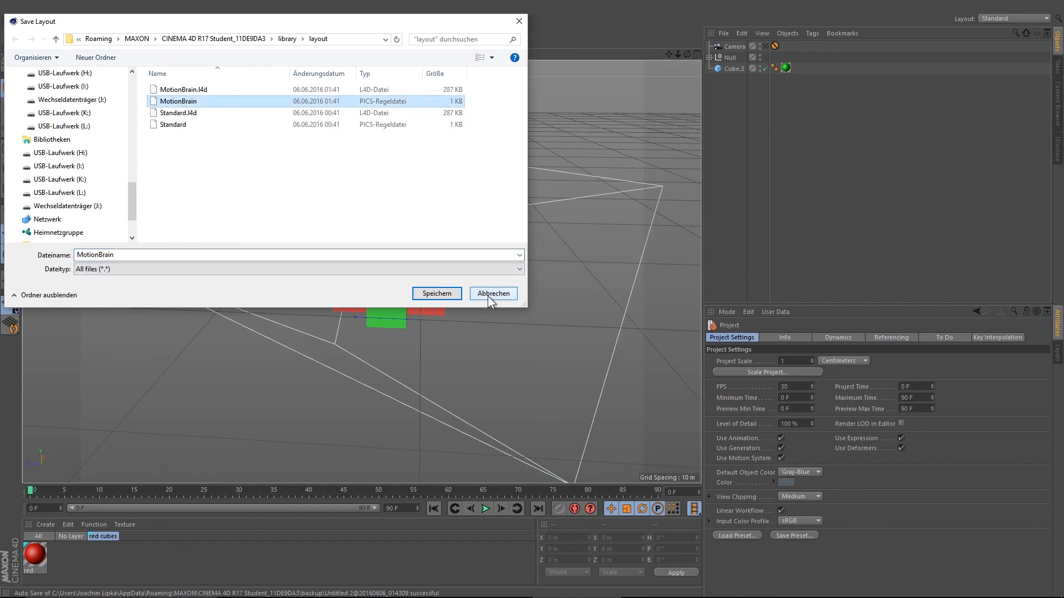
click(492, 293)
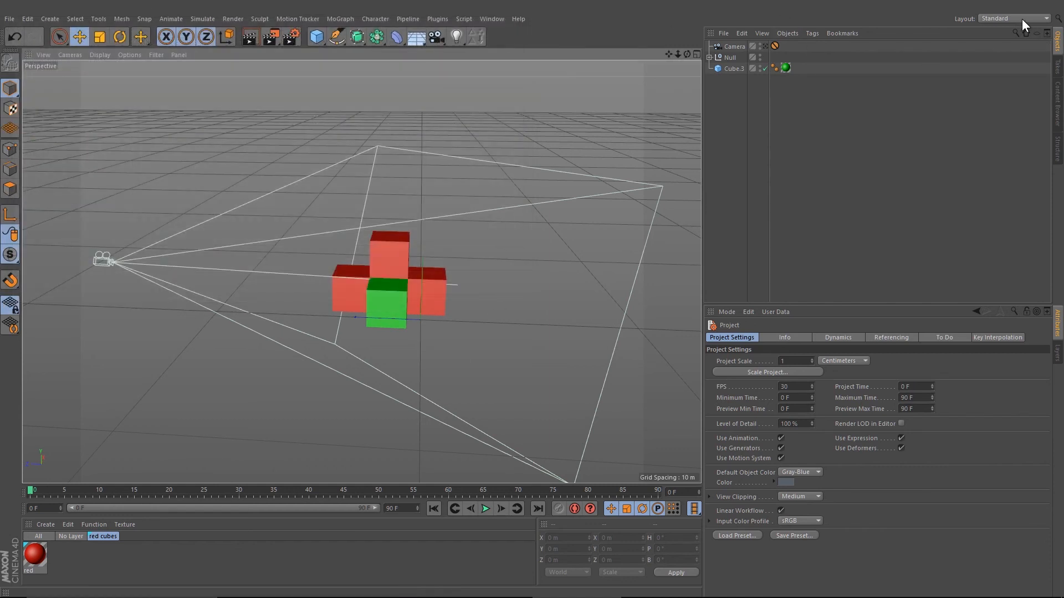
Choose the MotionBrain (User) layout from the Layout dropdown
click(1016, 18)
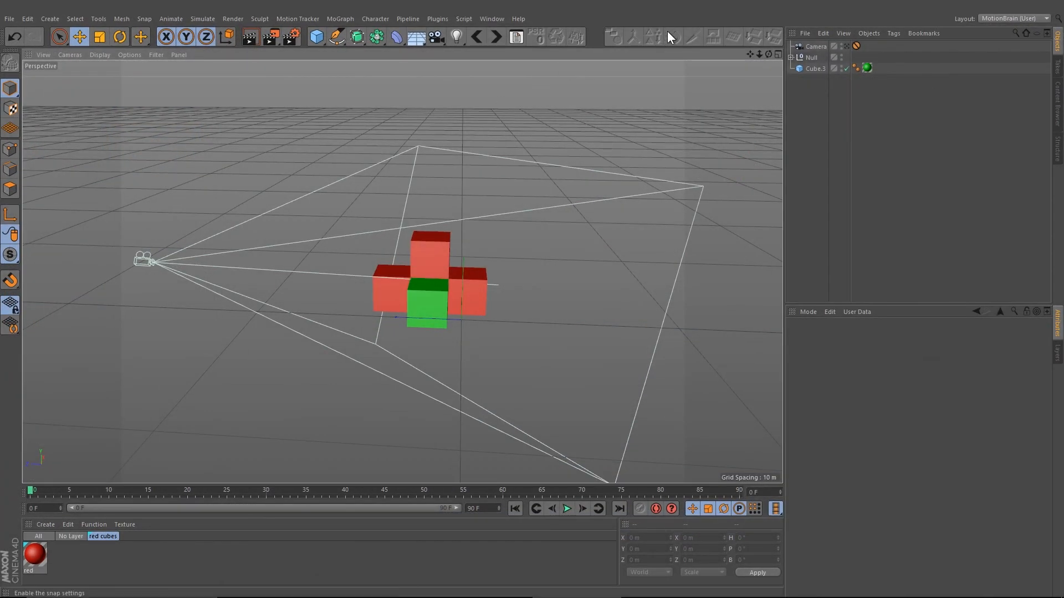
mouse_move(690, 37)
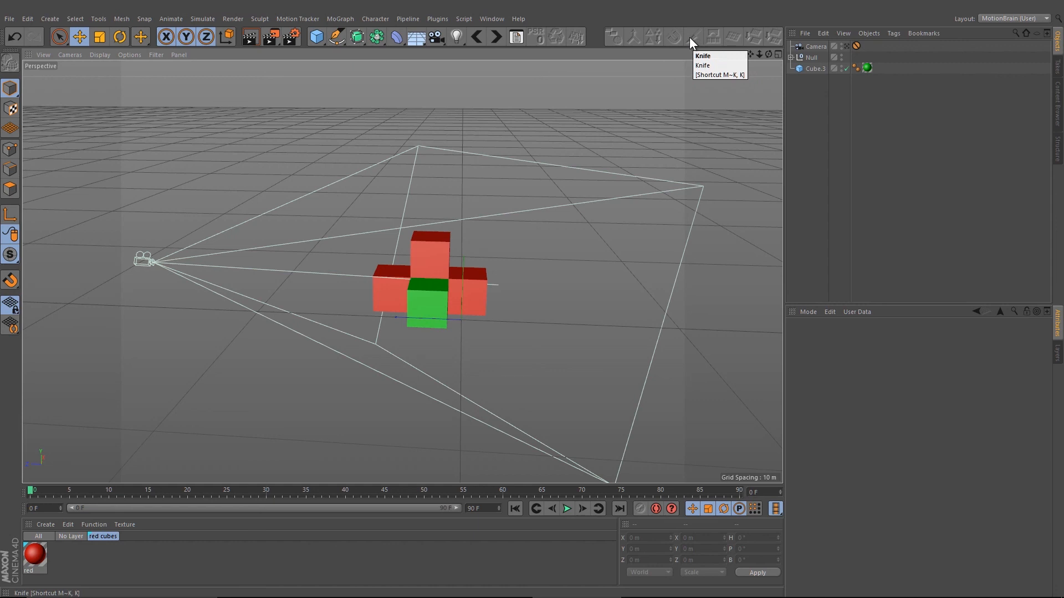
mouse_move(705, 37)
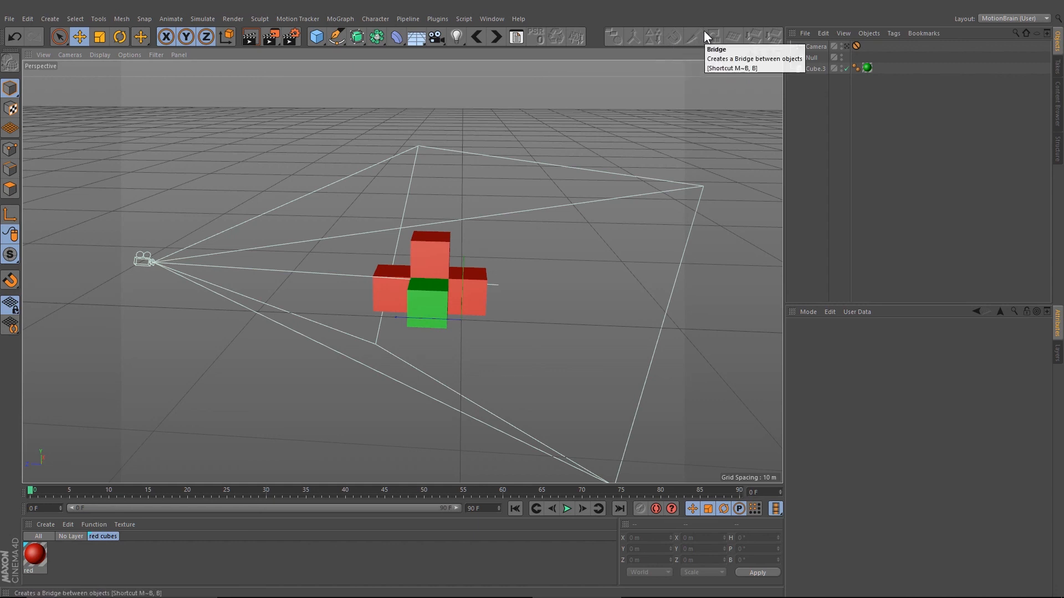
mouse_move(684, 42)
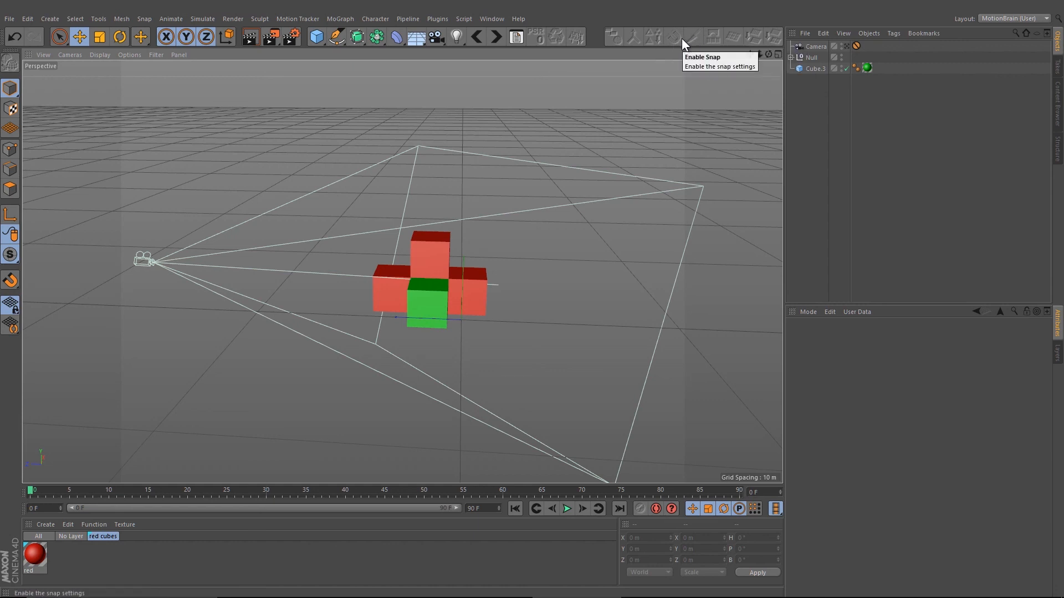